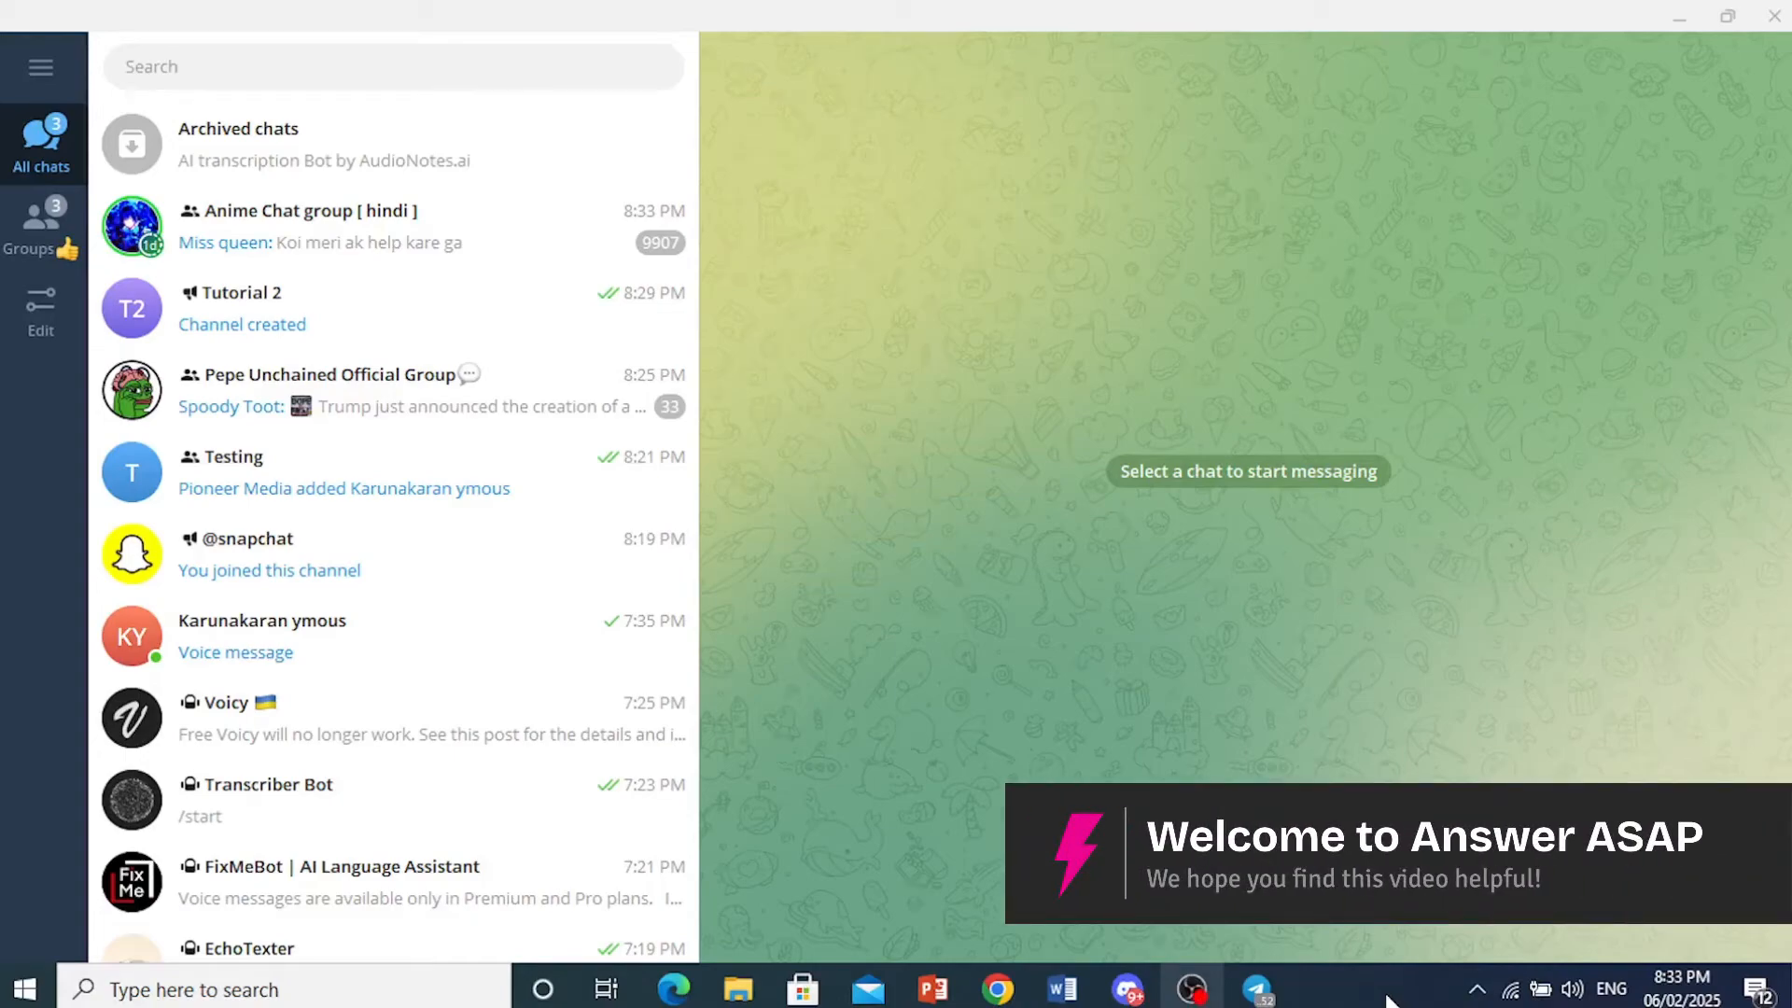
pyautogui.moveTo(1419, 780)
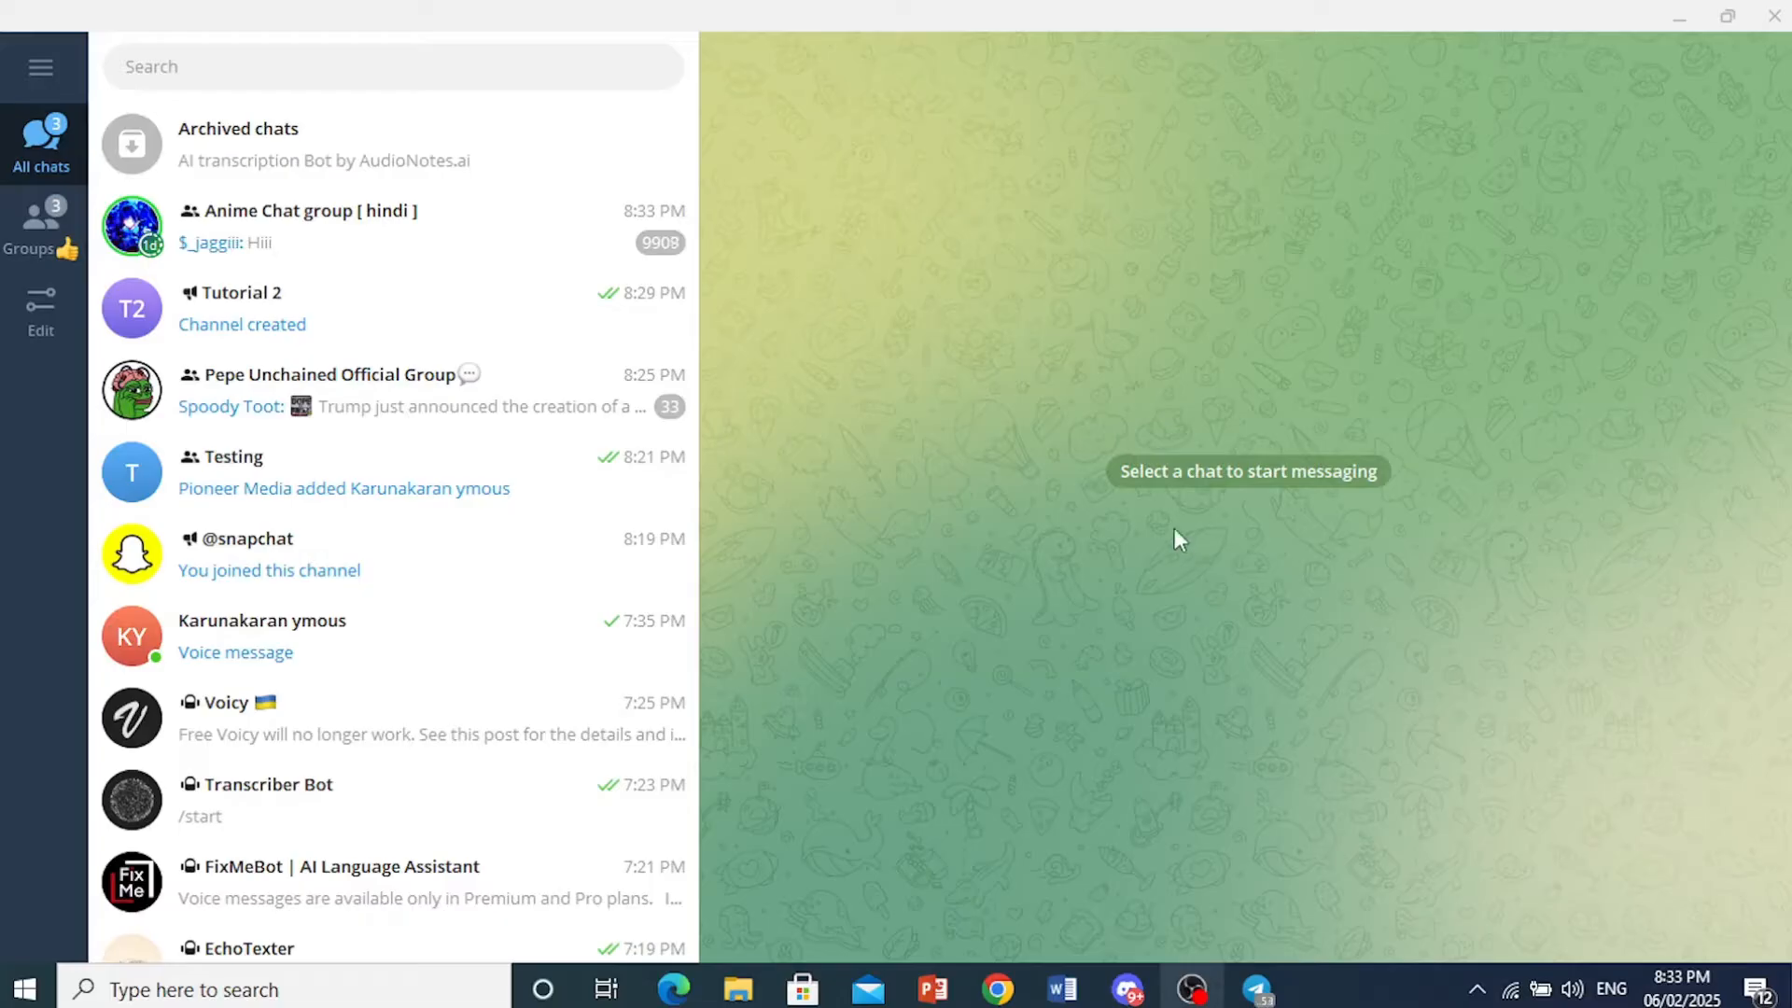
pyautogui.moveTo(1029, 351)
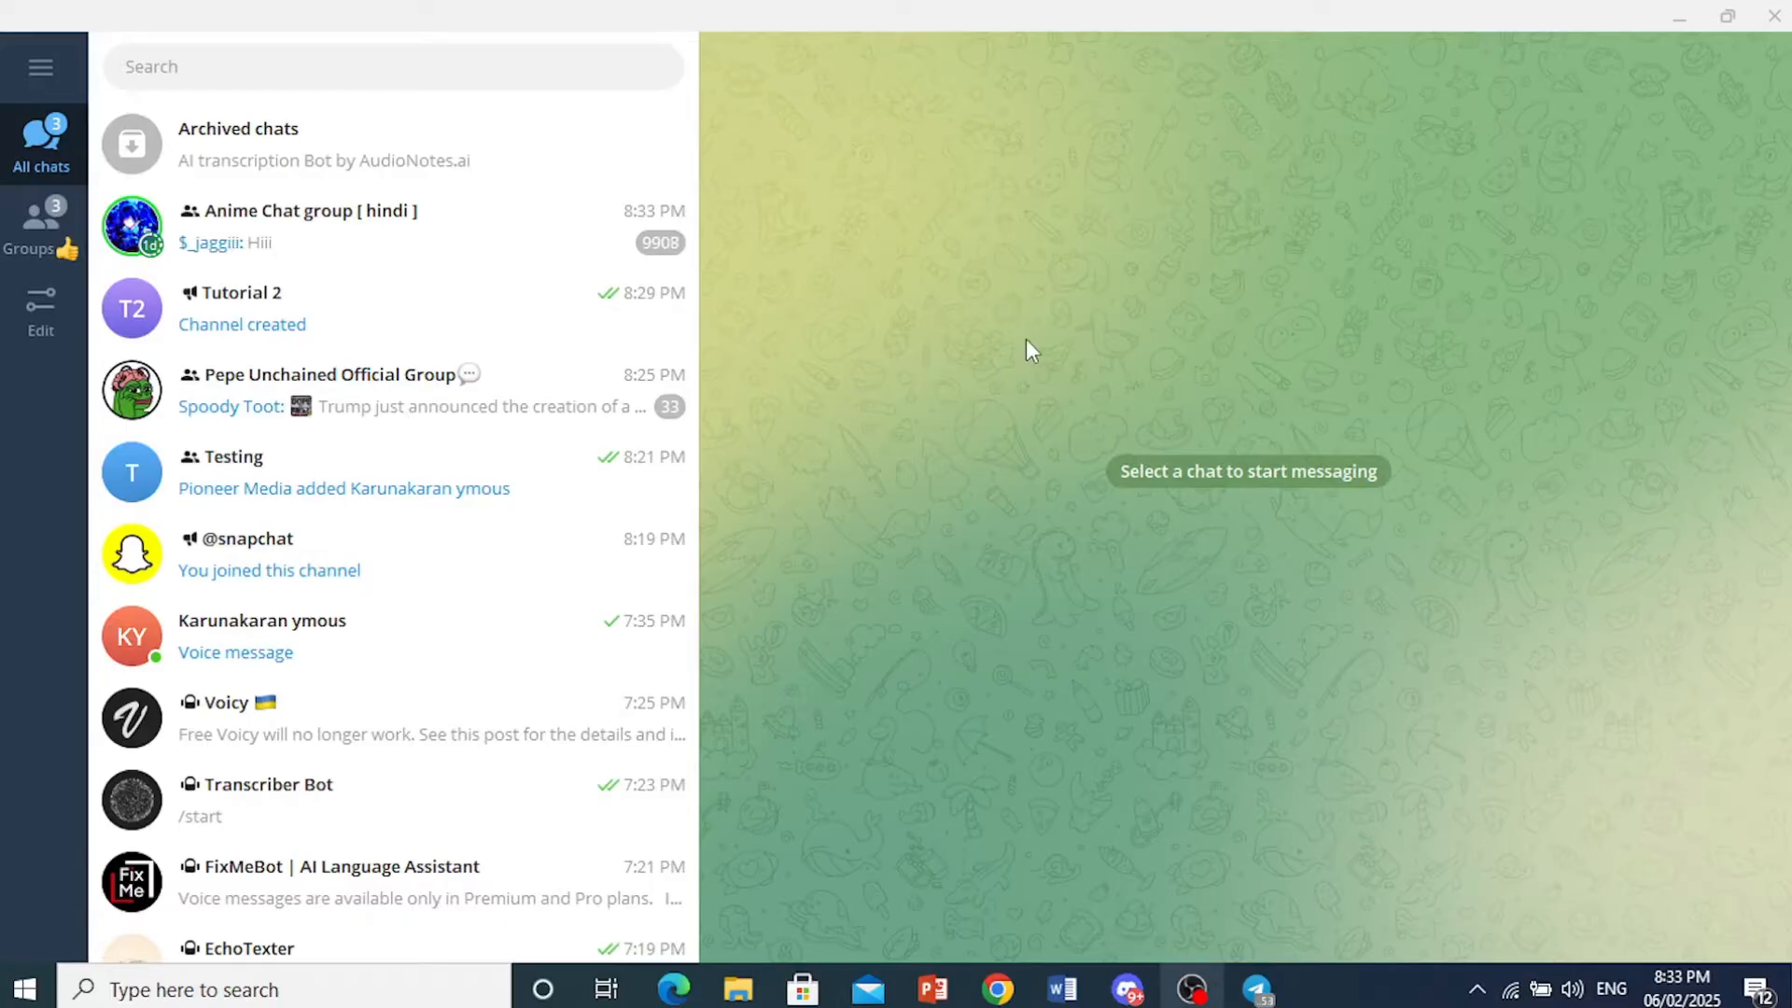
pyautogui.moveTo(774, 199)
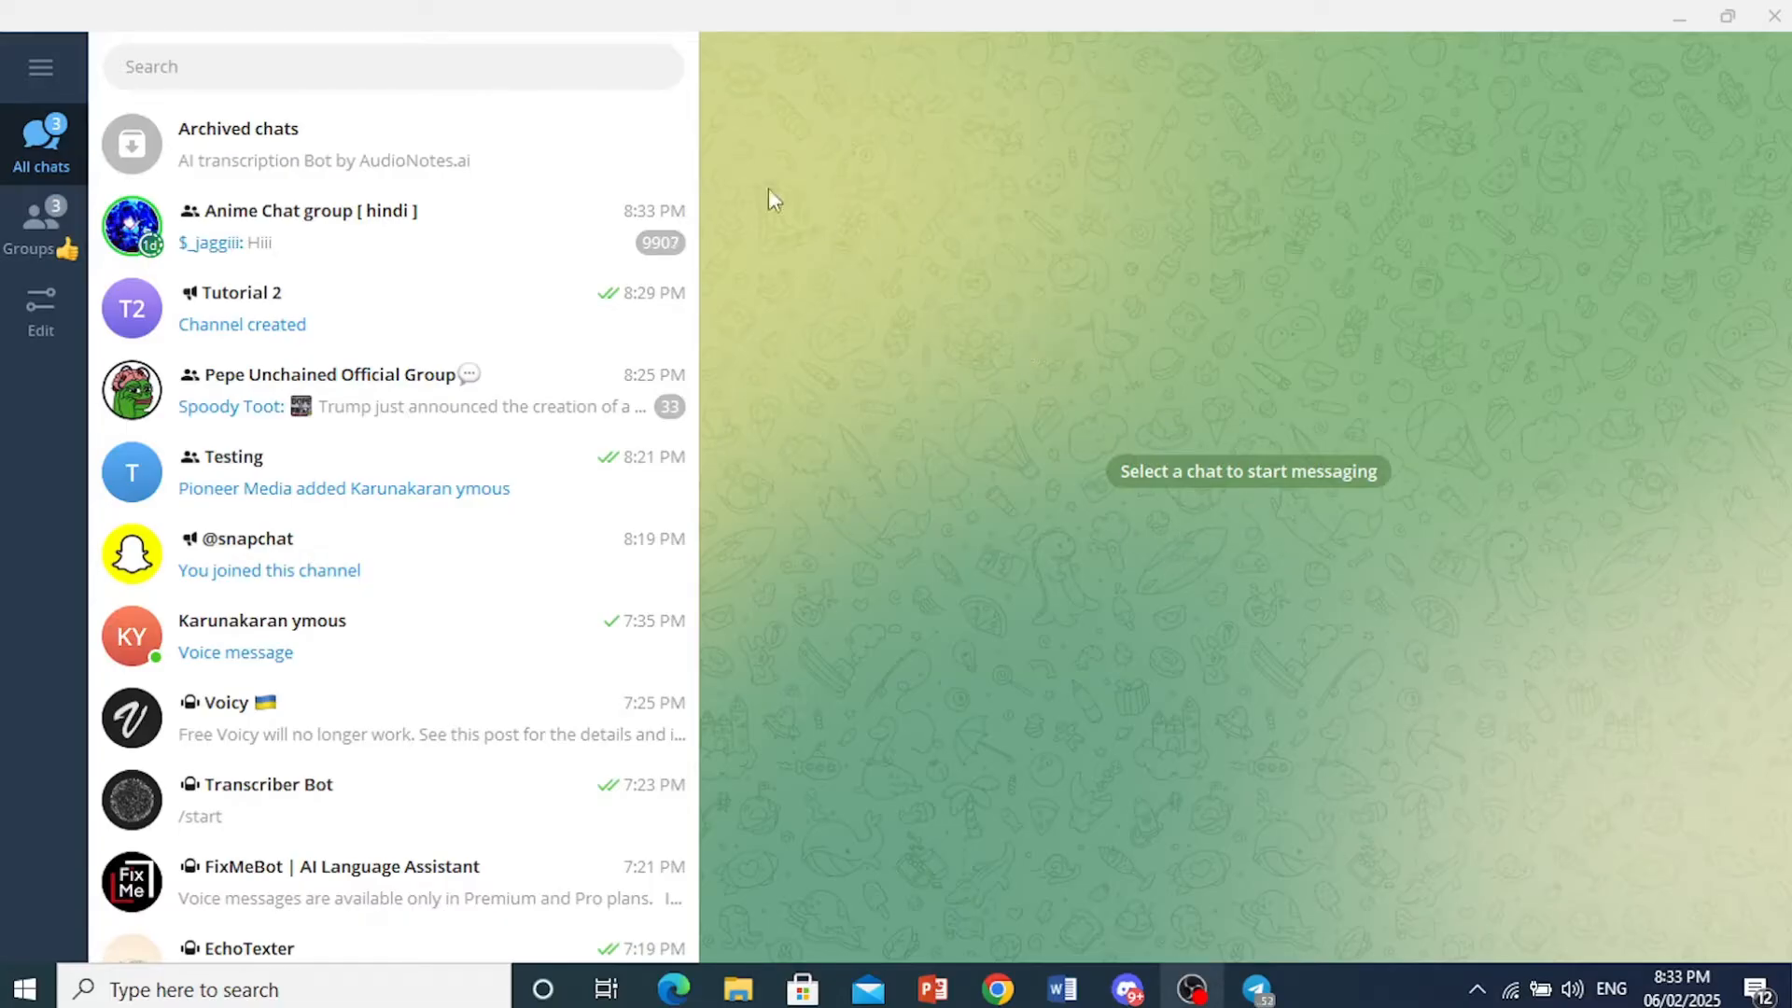
pyautogui.moveTo(40, 67)
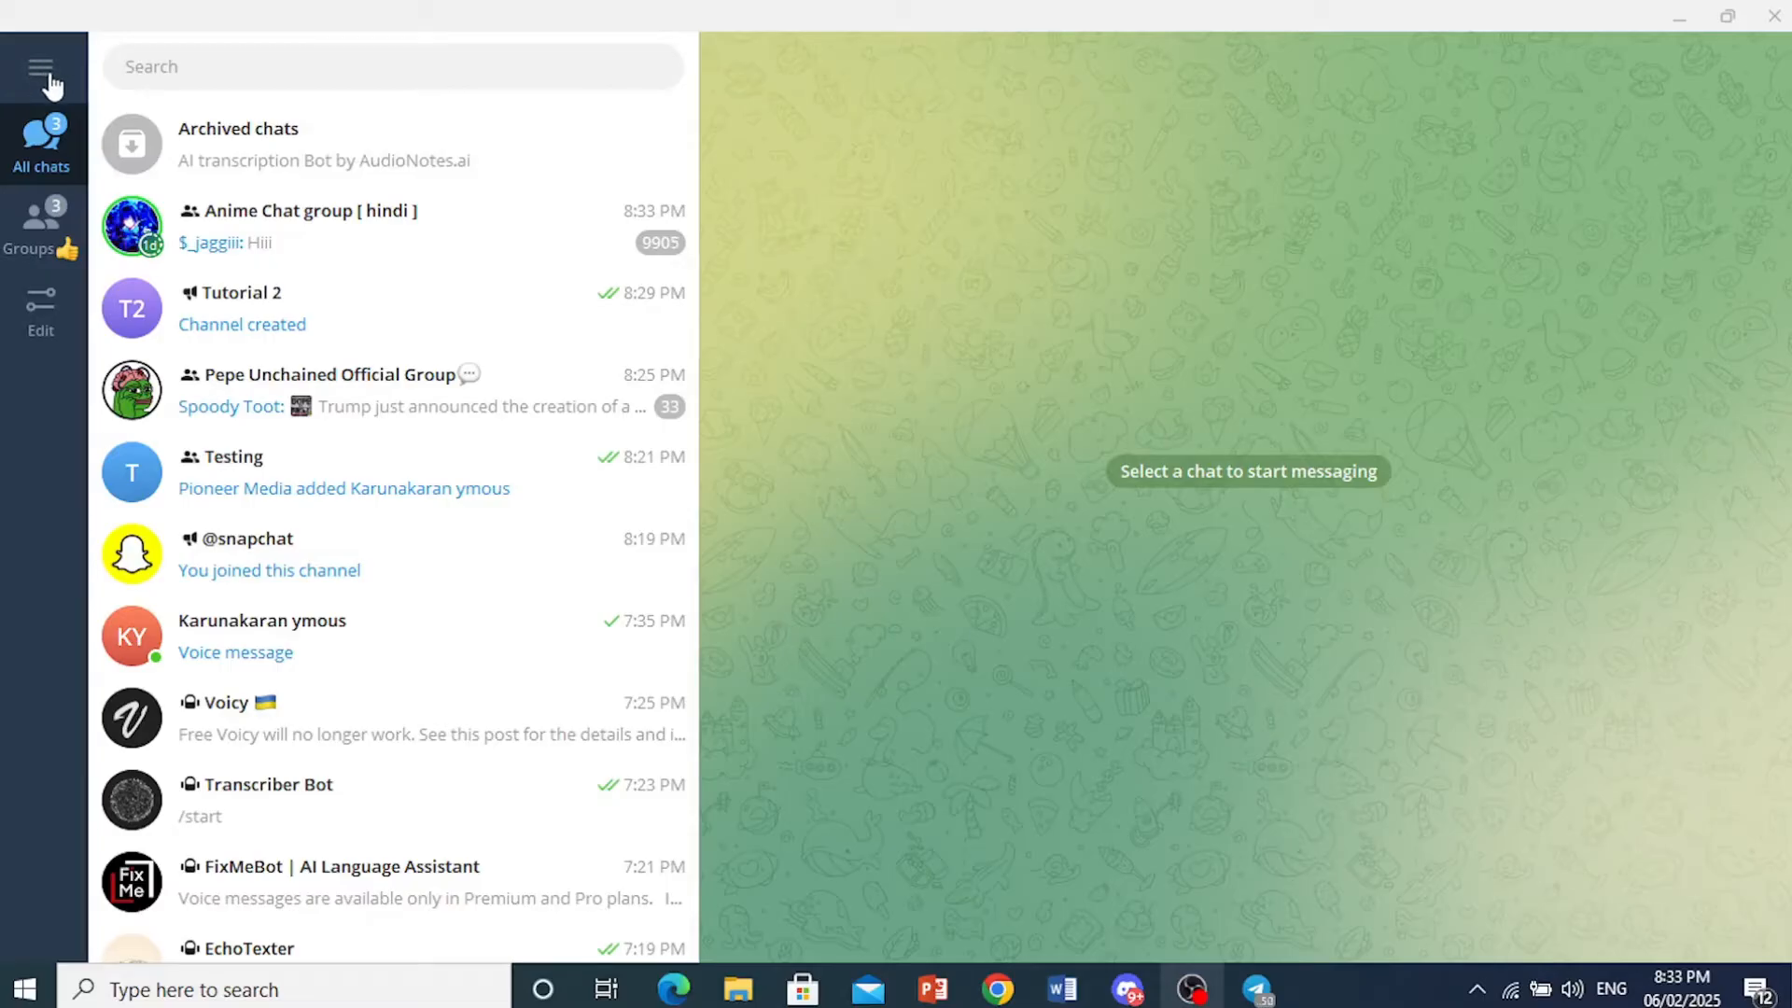
# - Open Advanced settings from the main menu's Settings
pyautogui.click(41, 68)
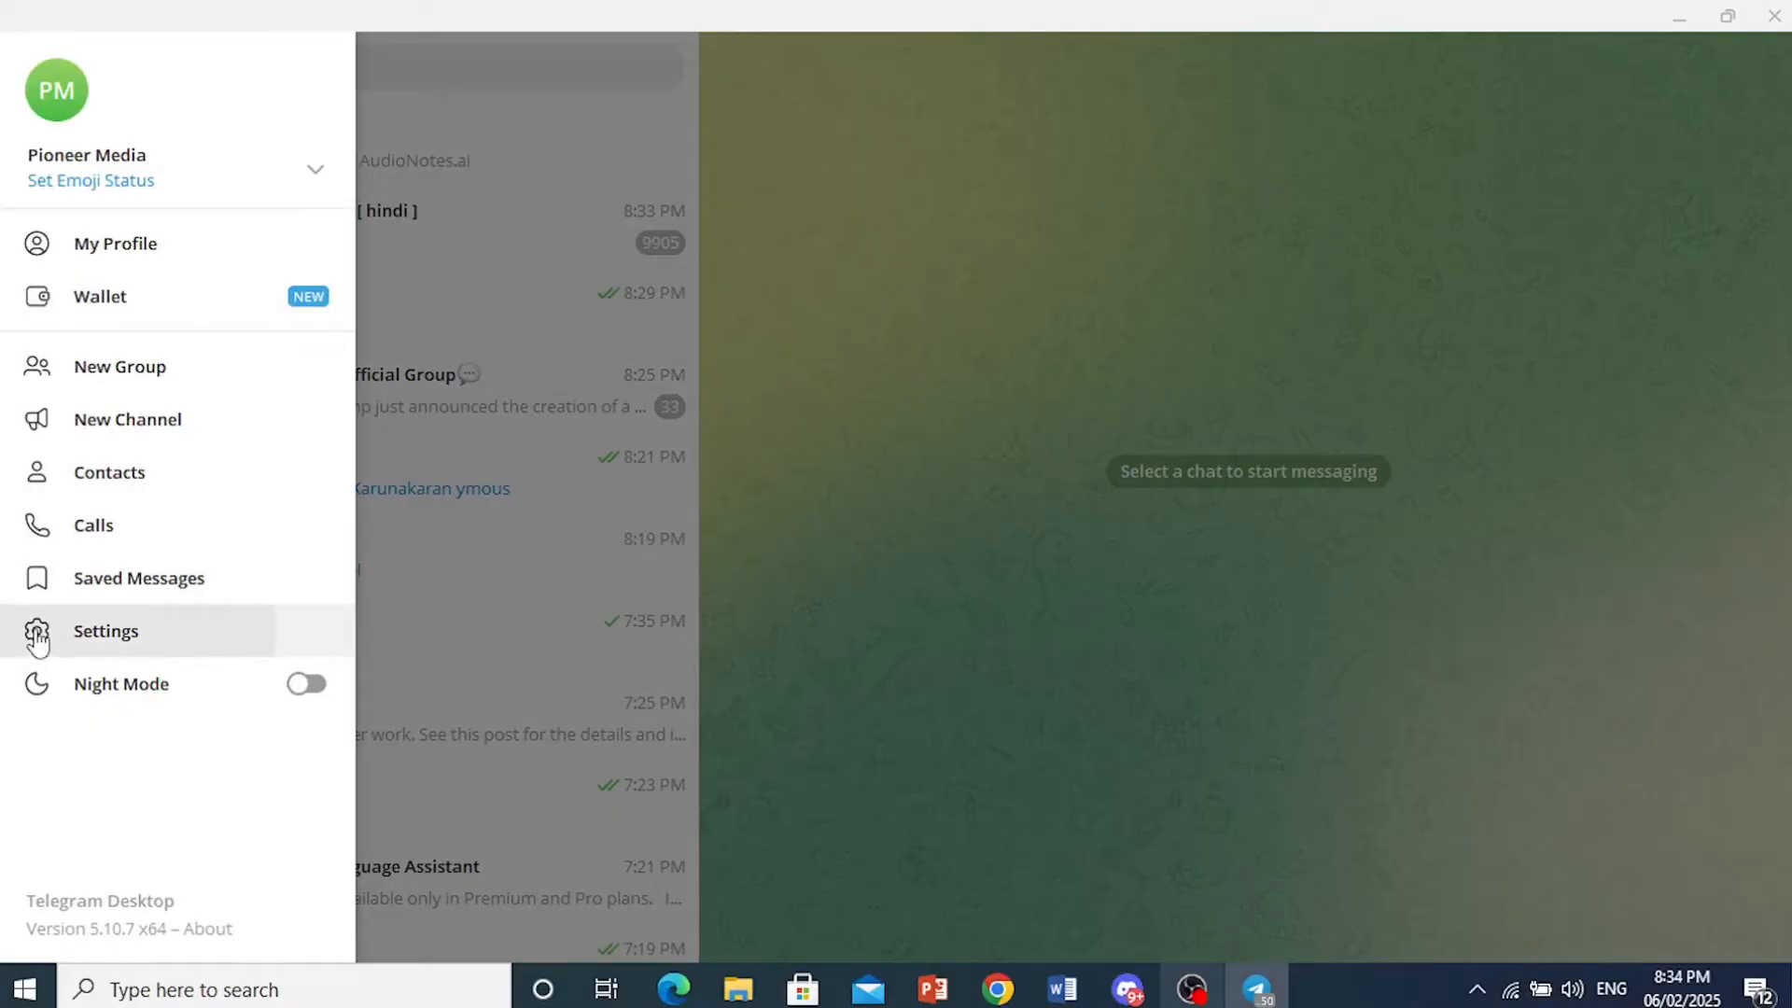
pyautogui.click(105, 631)
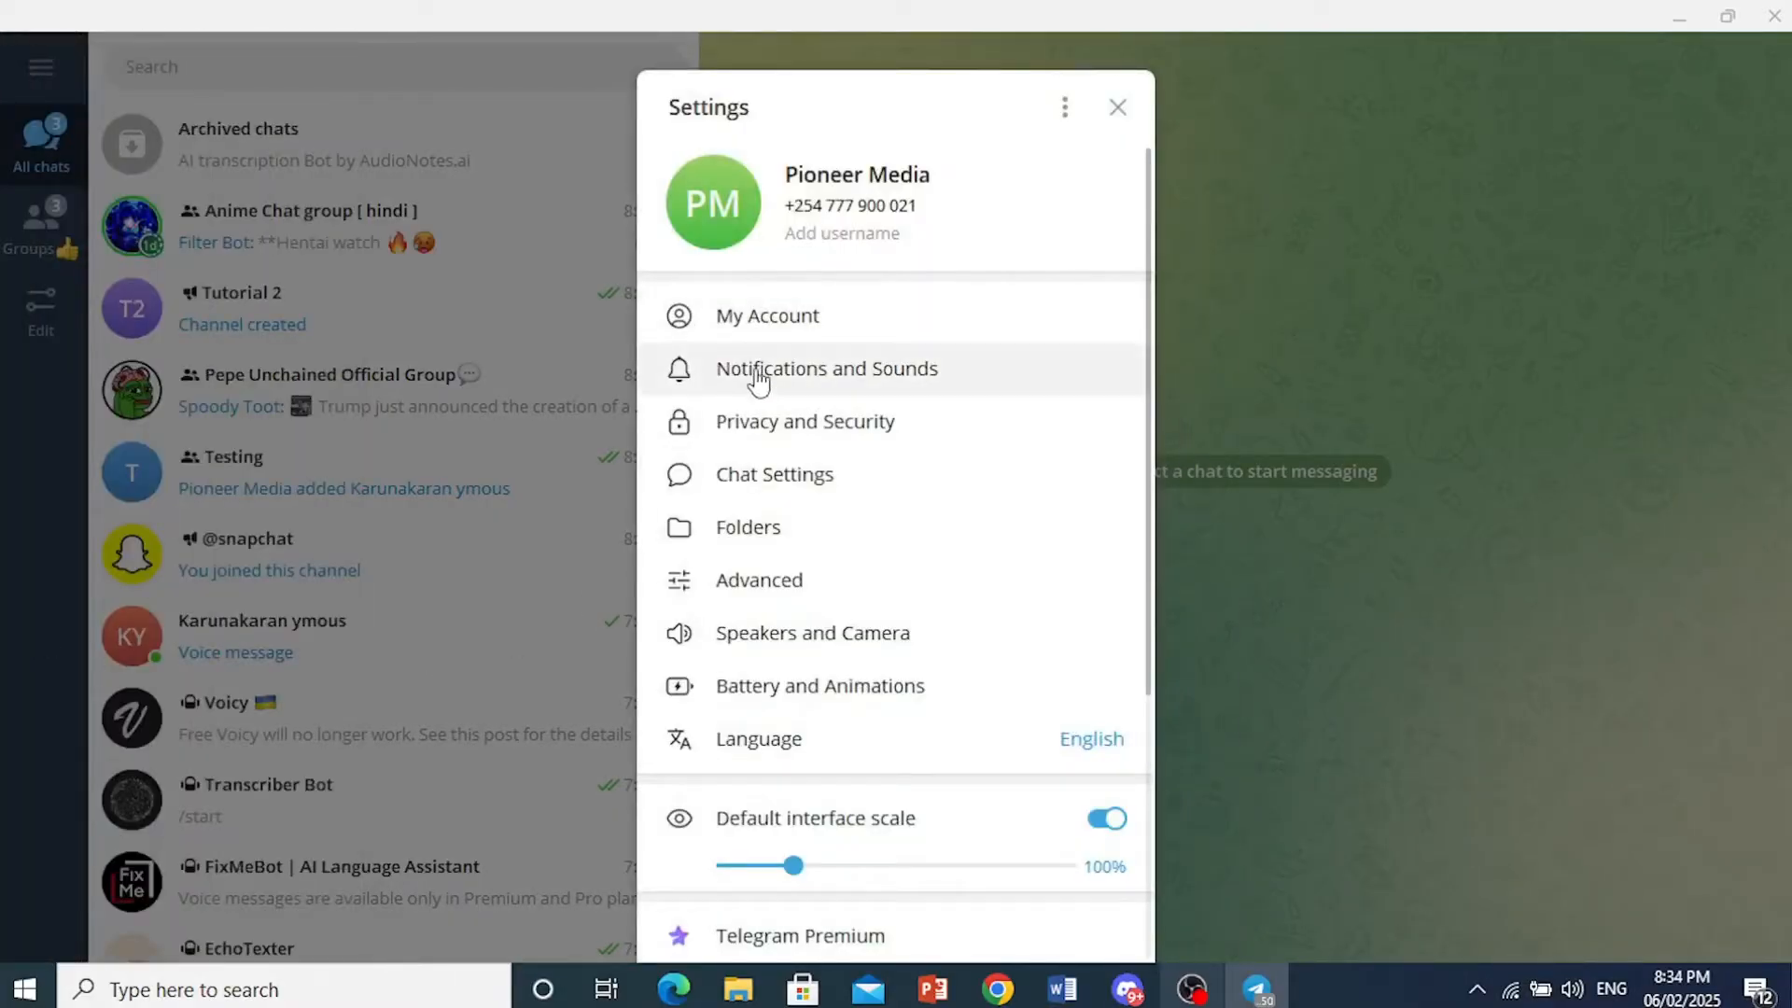
pyautogui.moveTo(758, 579)
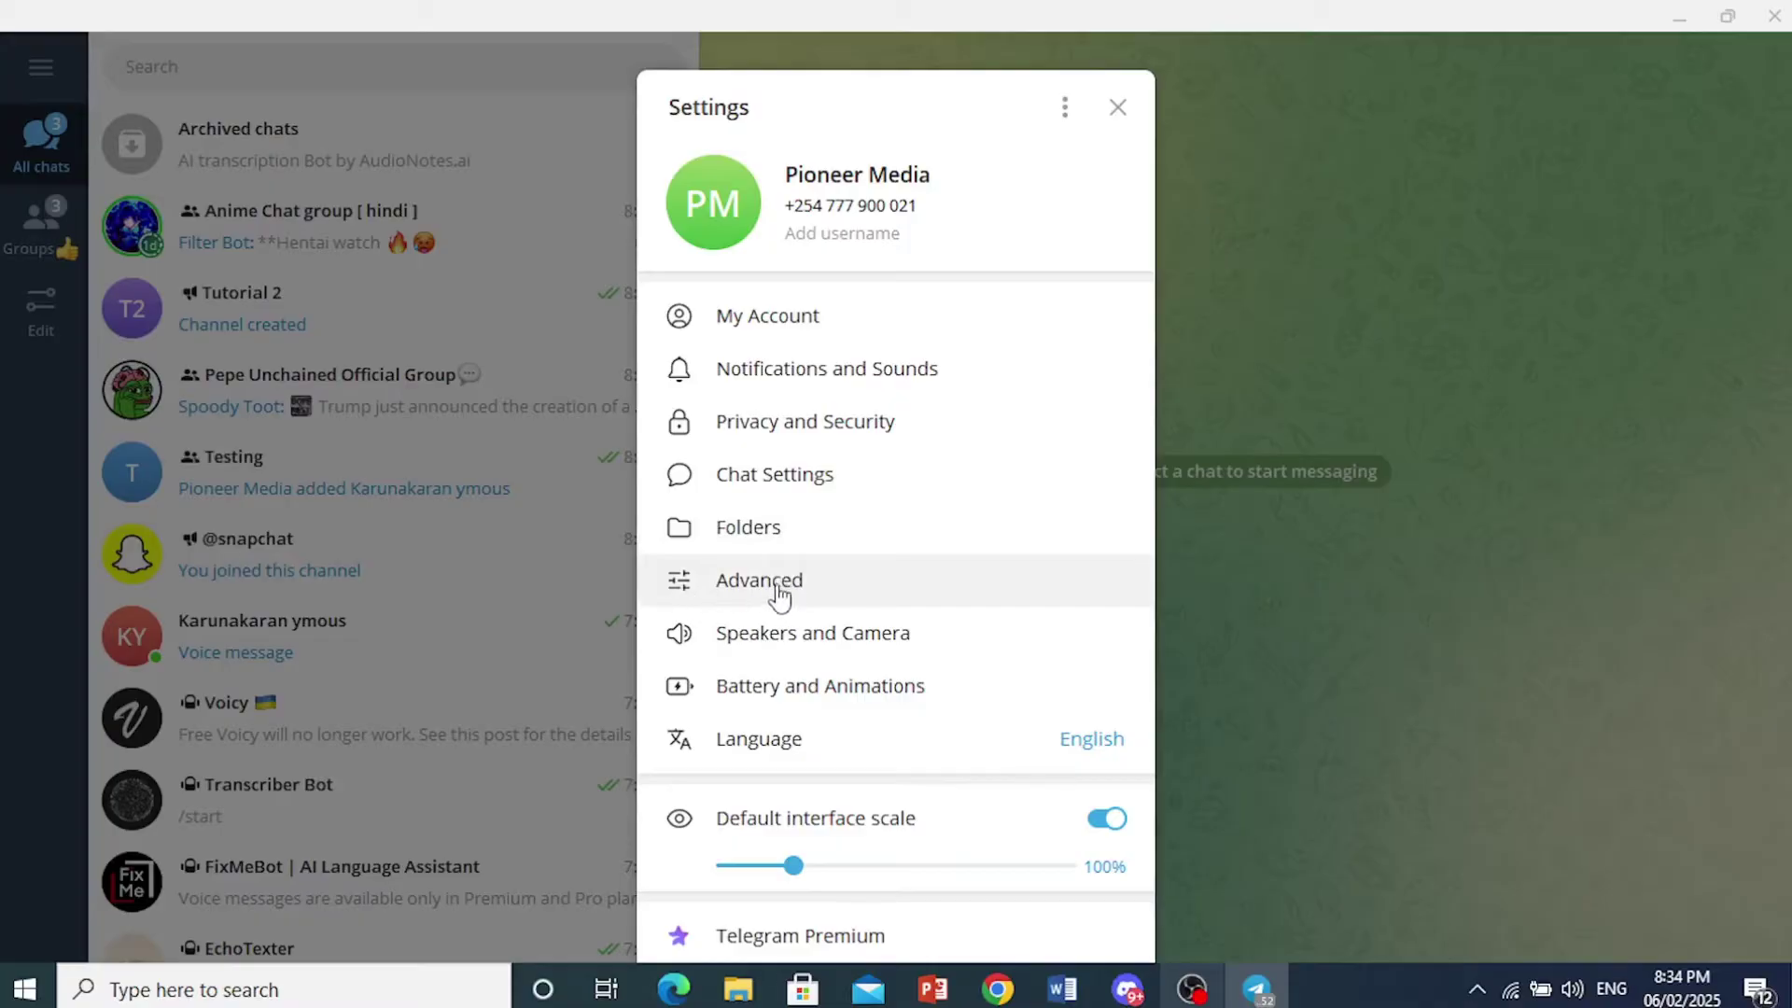
pyautogui.click(758, 579)
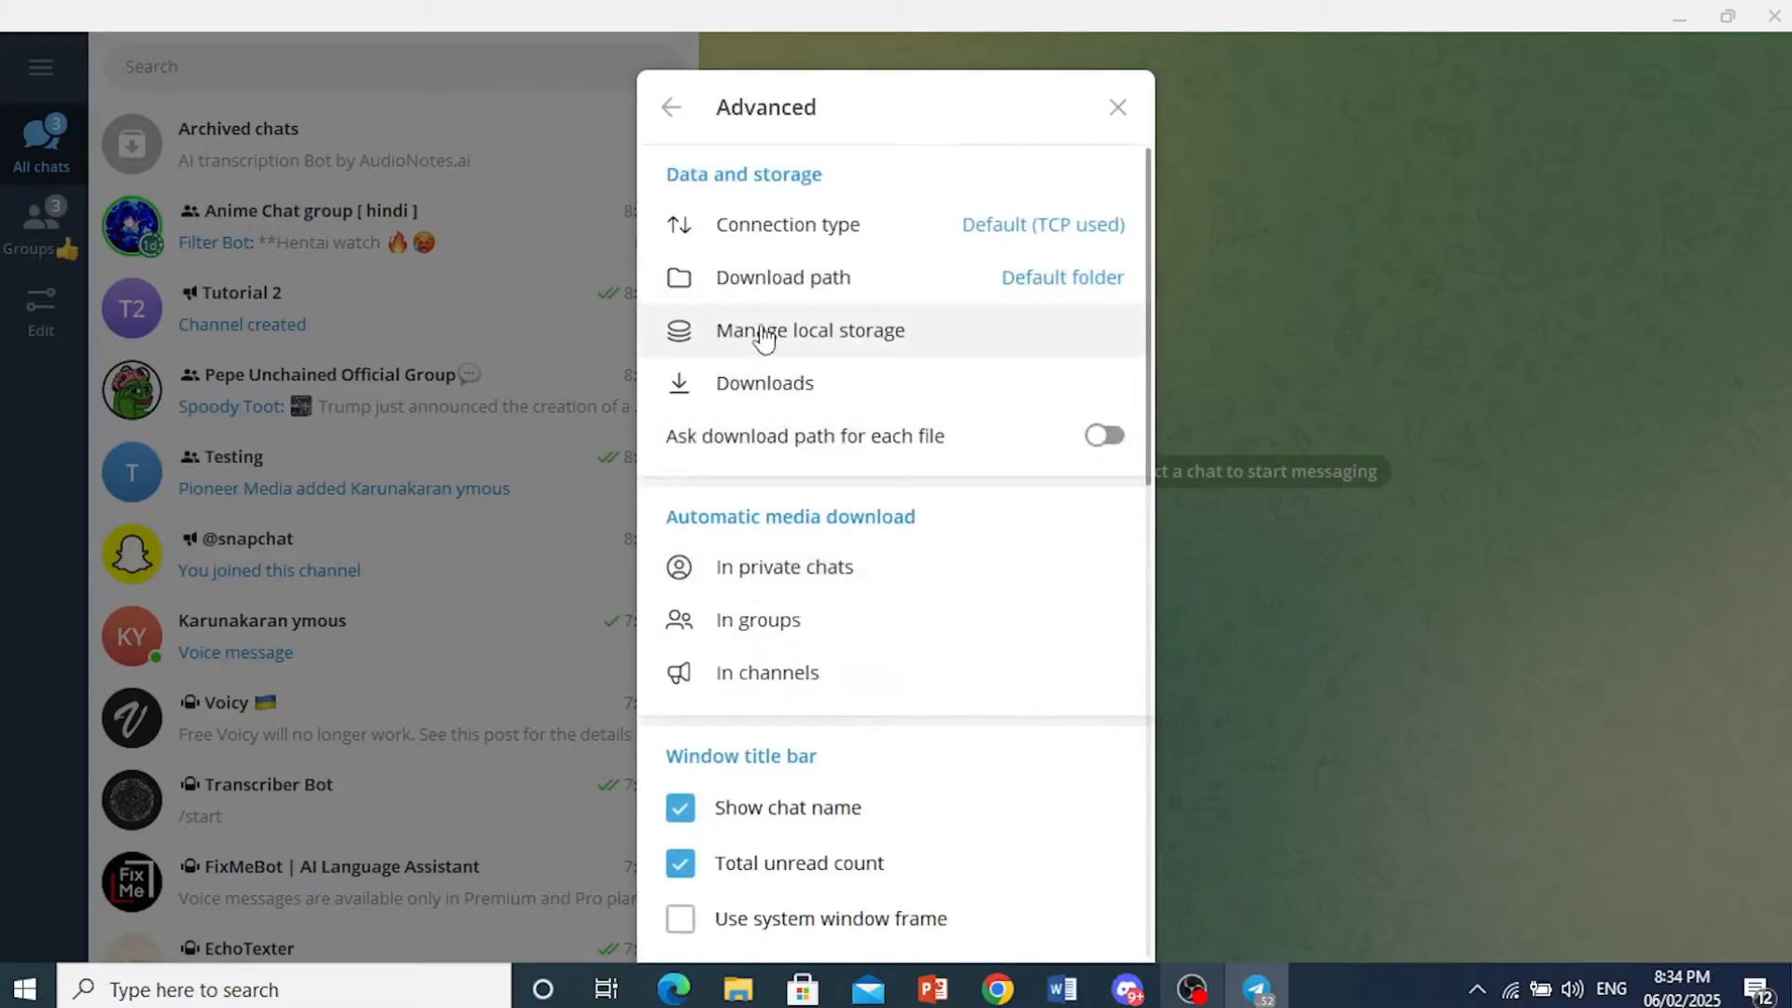
pyautogui.moveTo(803, 295)
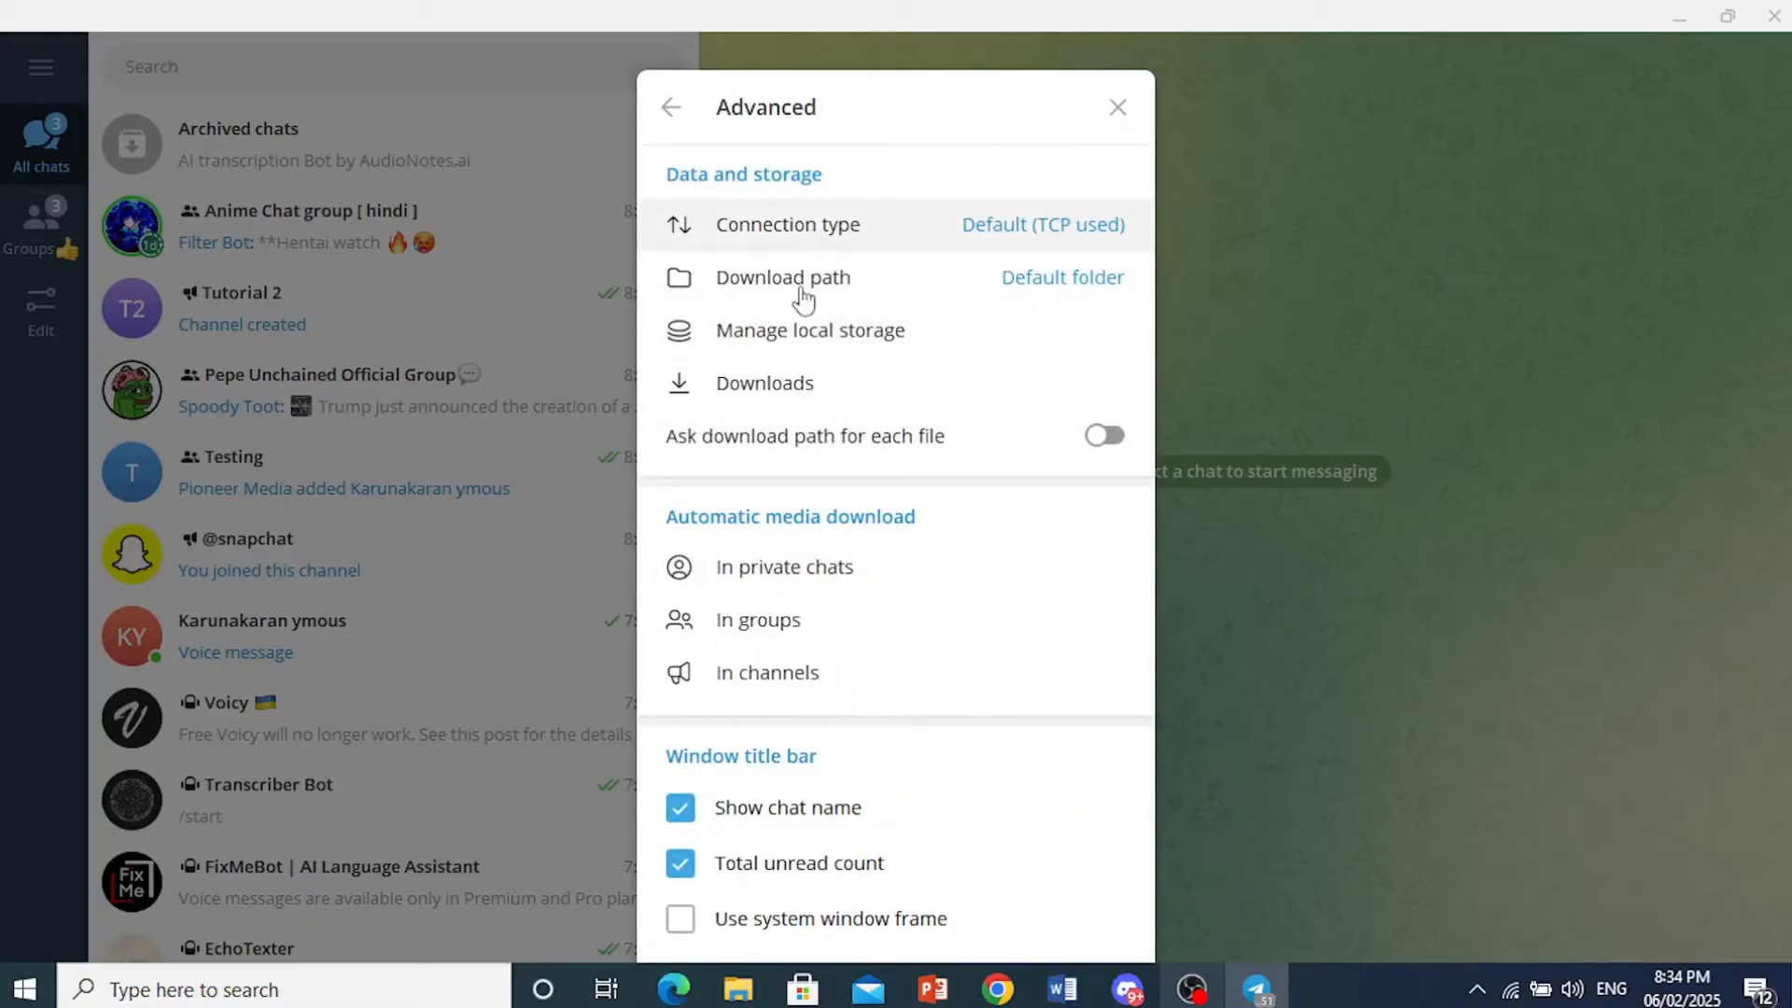
pyautogui.moveTo(831, 185)
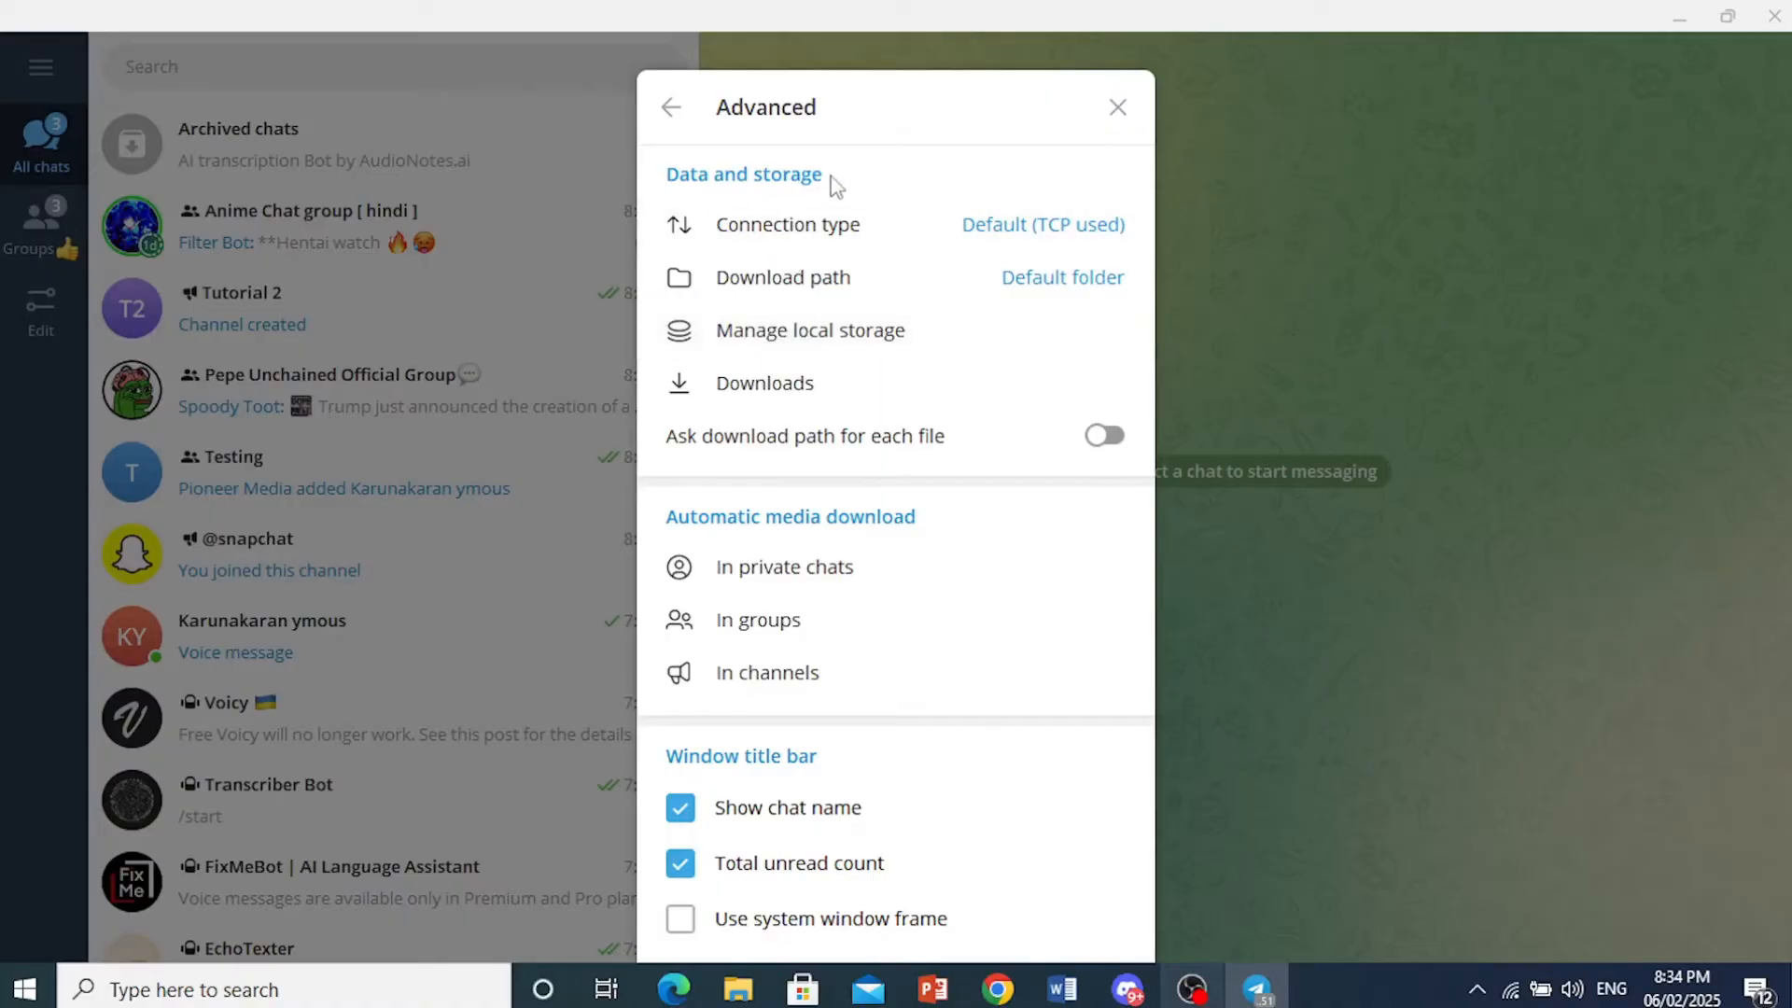
pyautogui.moveTo(775, 330)
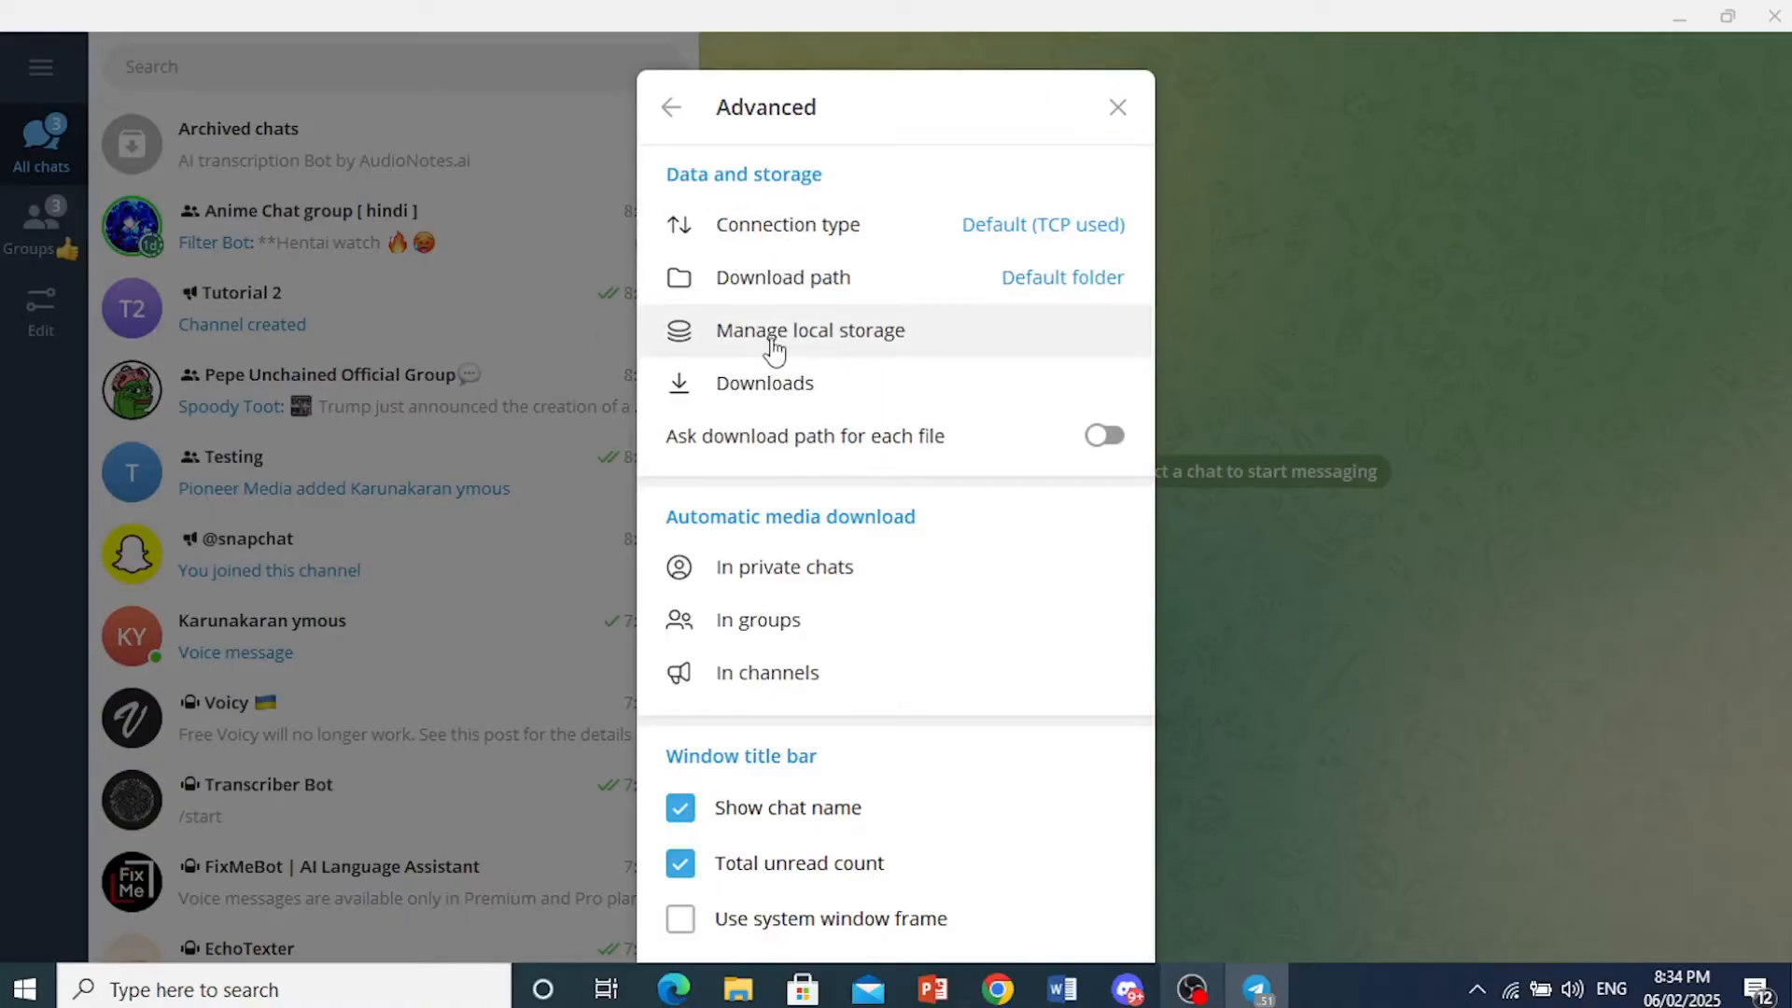
# - Open Manage local storage to view the 5.9 MB cache summary
pyautogui.click(809, 330)
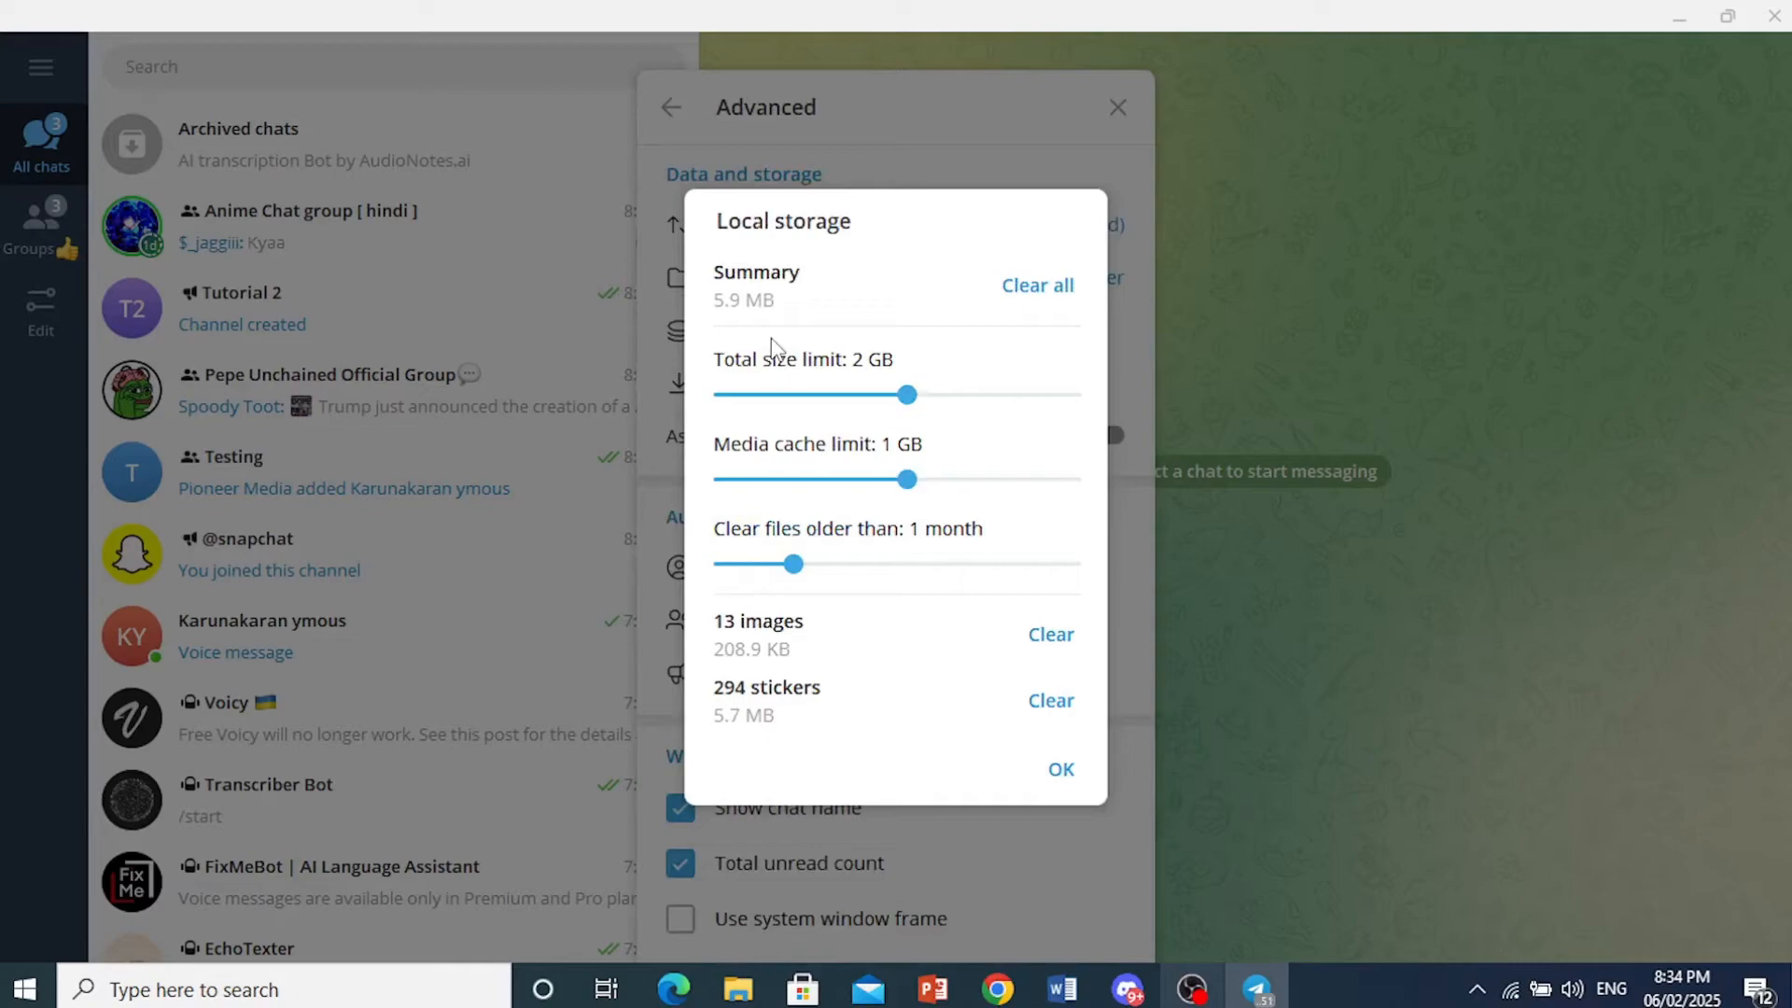
pyautogui.moveTo(845, 356)
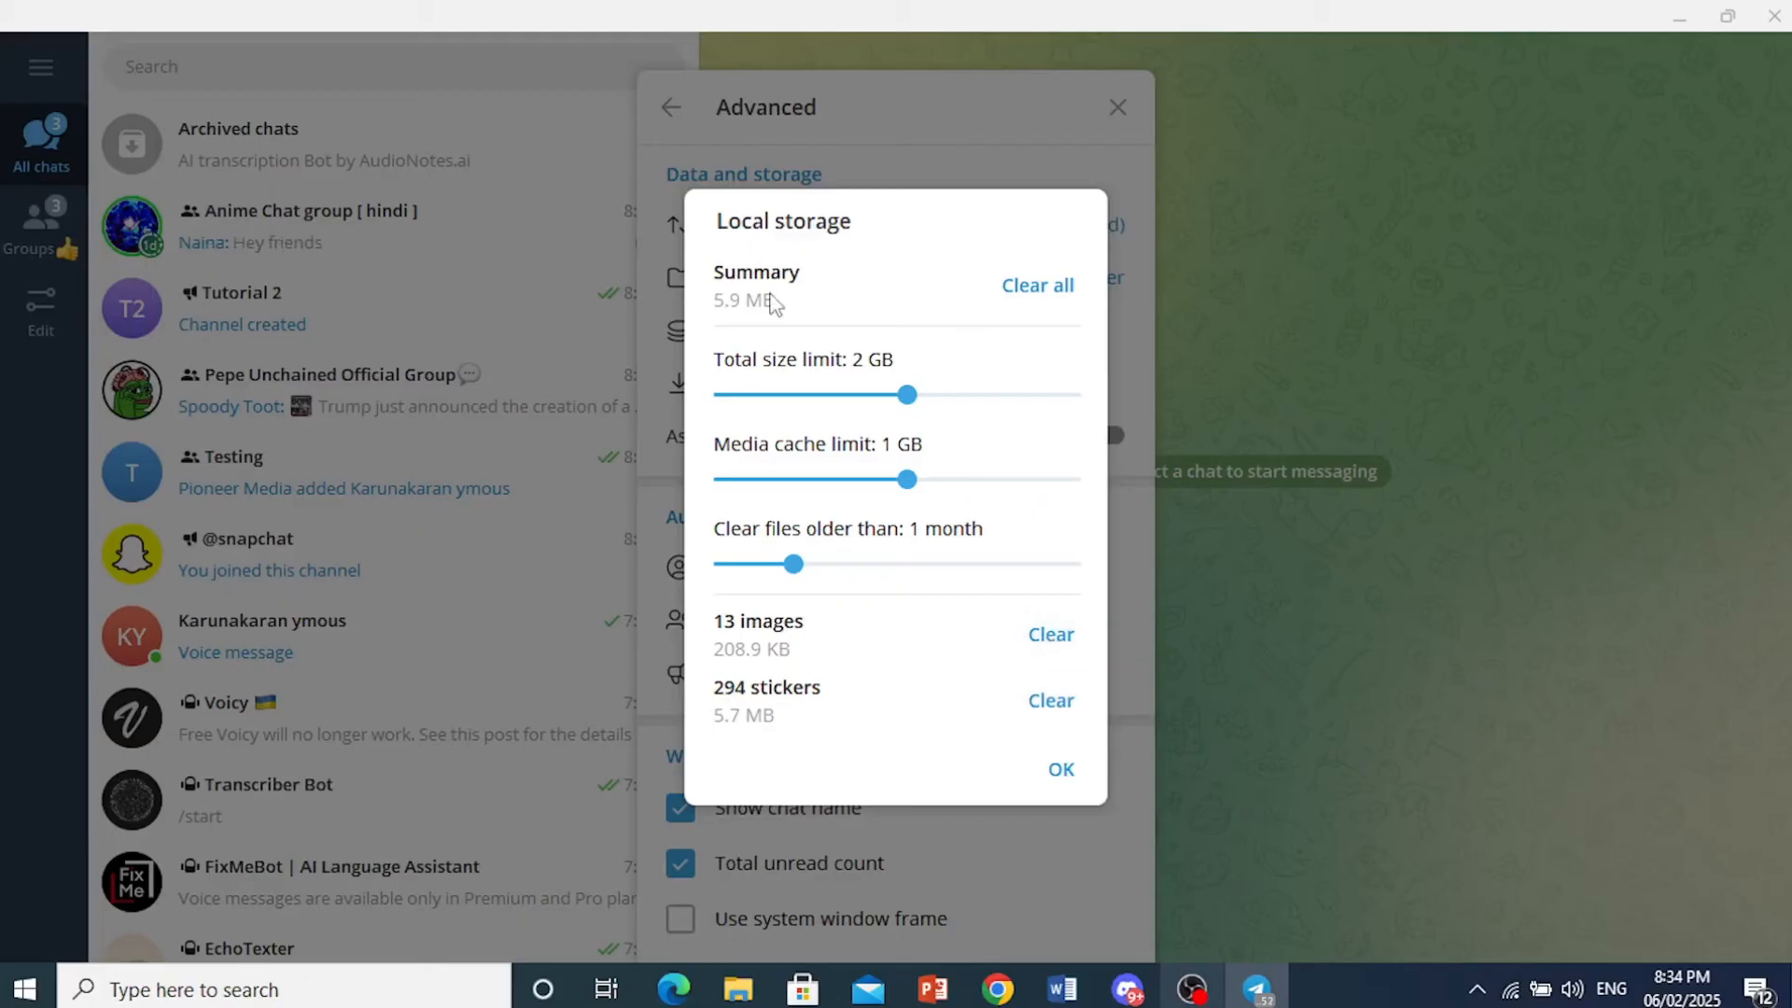
pyautogui.moveTo(1039, 681)
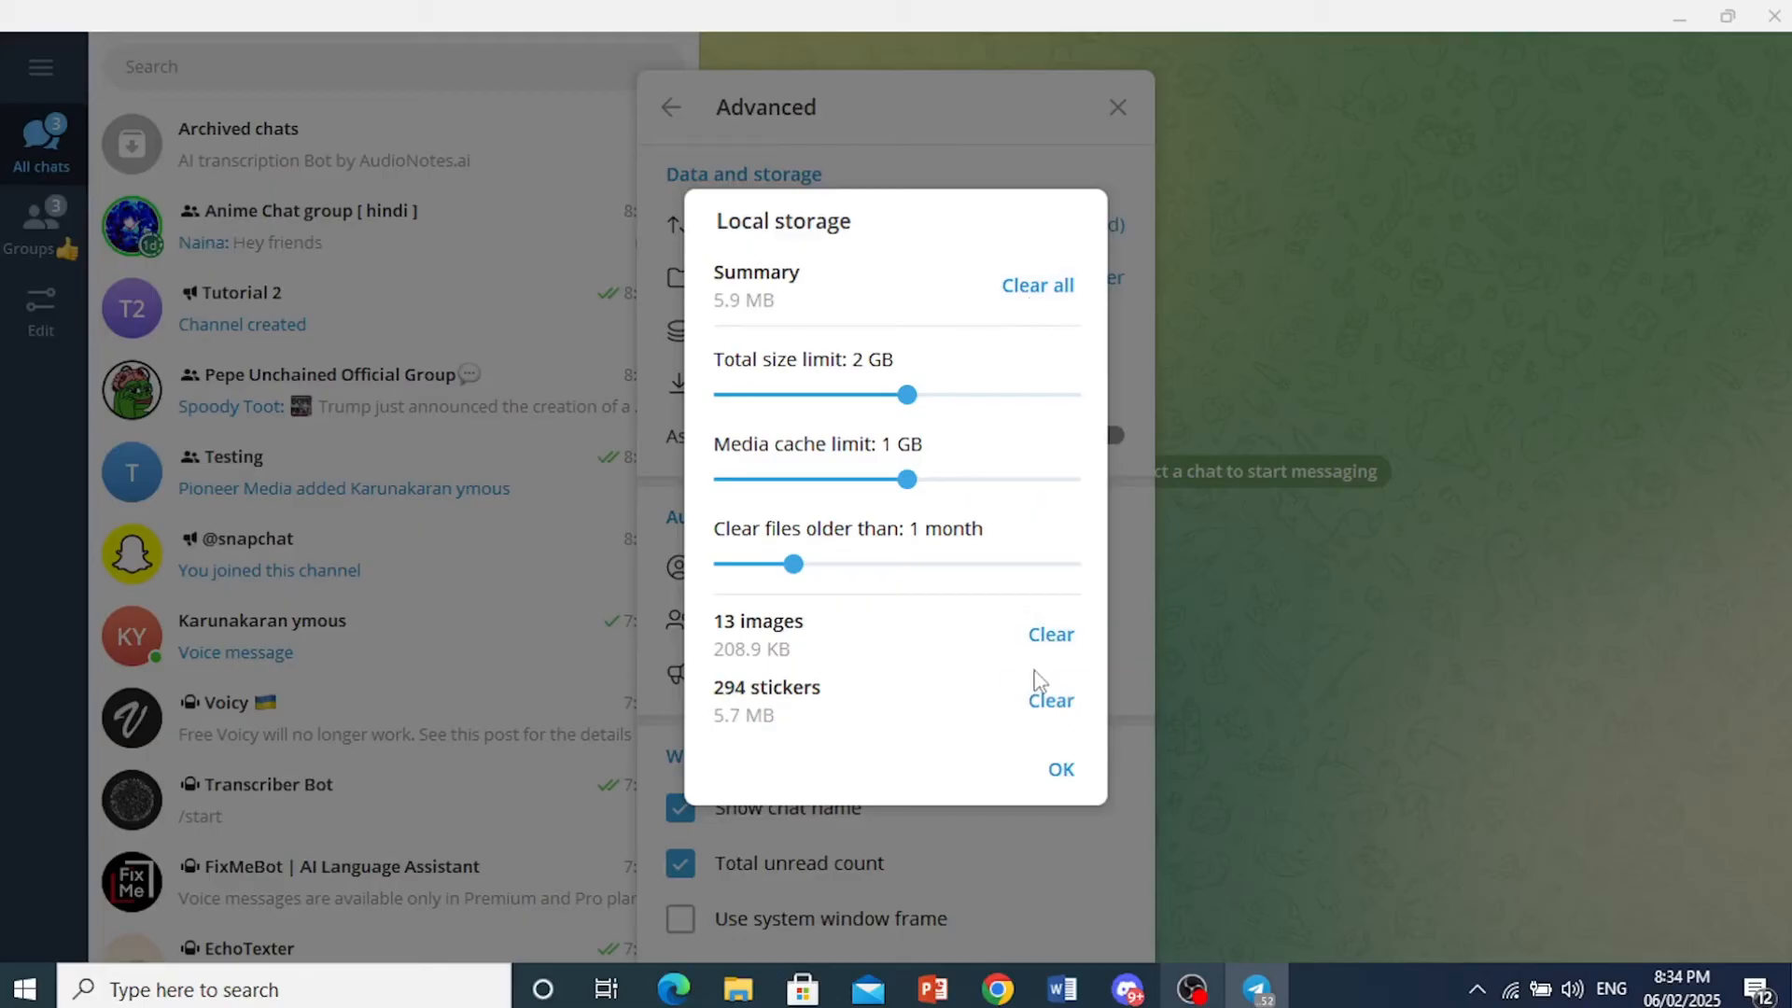
# - Clear the 13 cached images, then clear all remaining cached data
pyautogui.click(1049, 633)
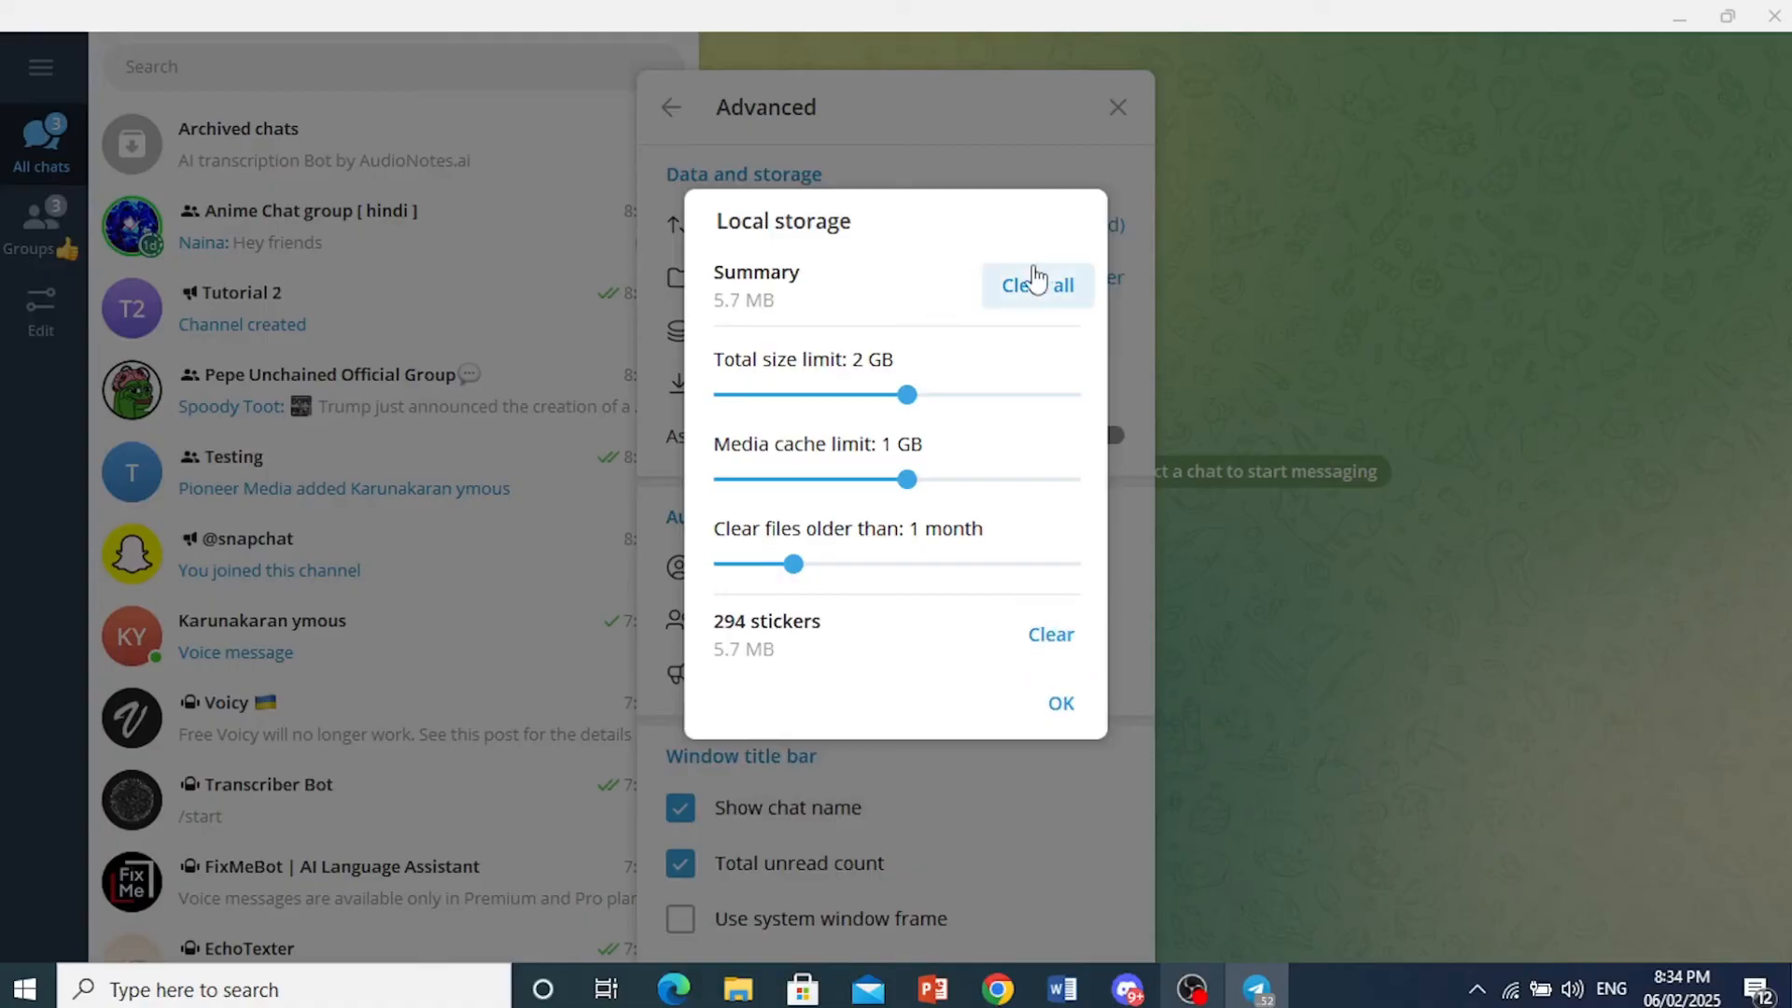
pyautogui.click(1036, 285)
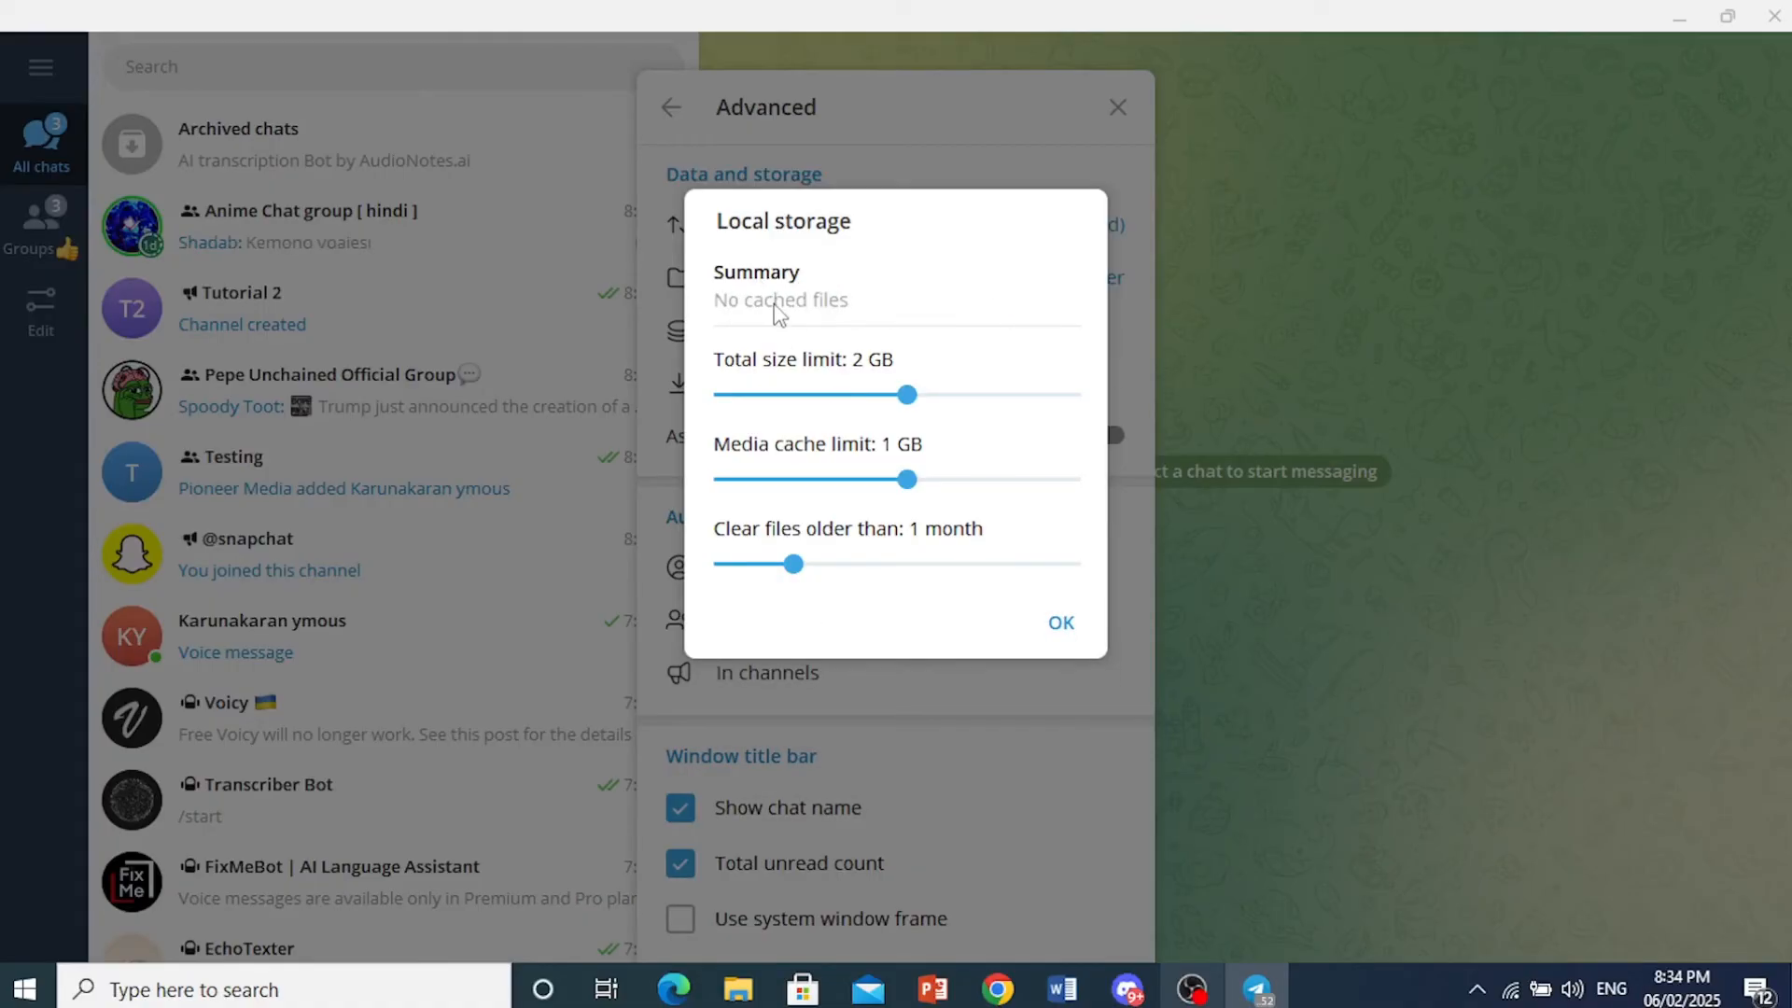
pyautogui.moveTo(871, 598)
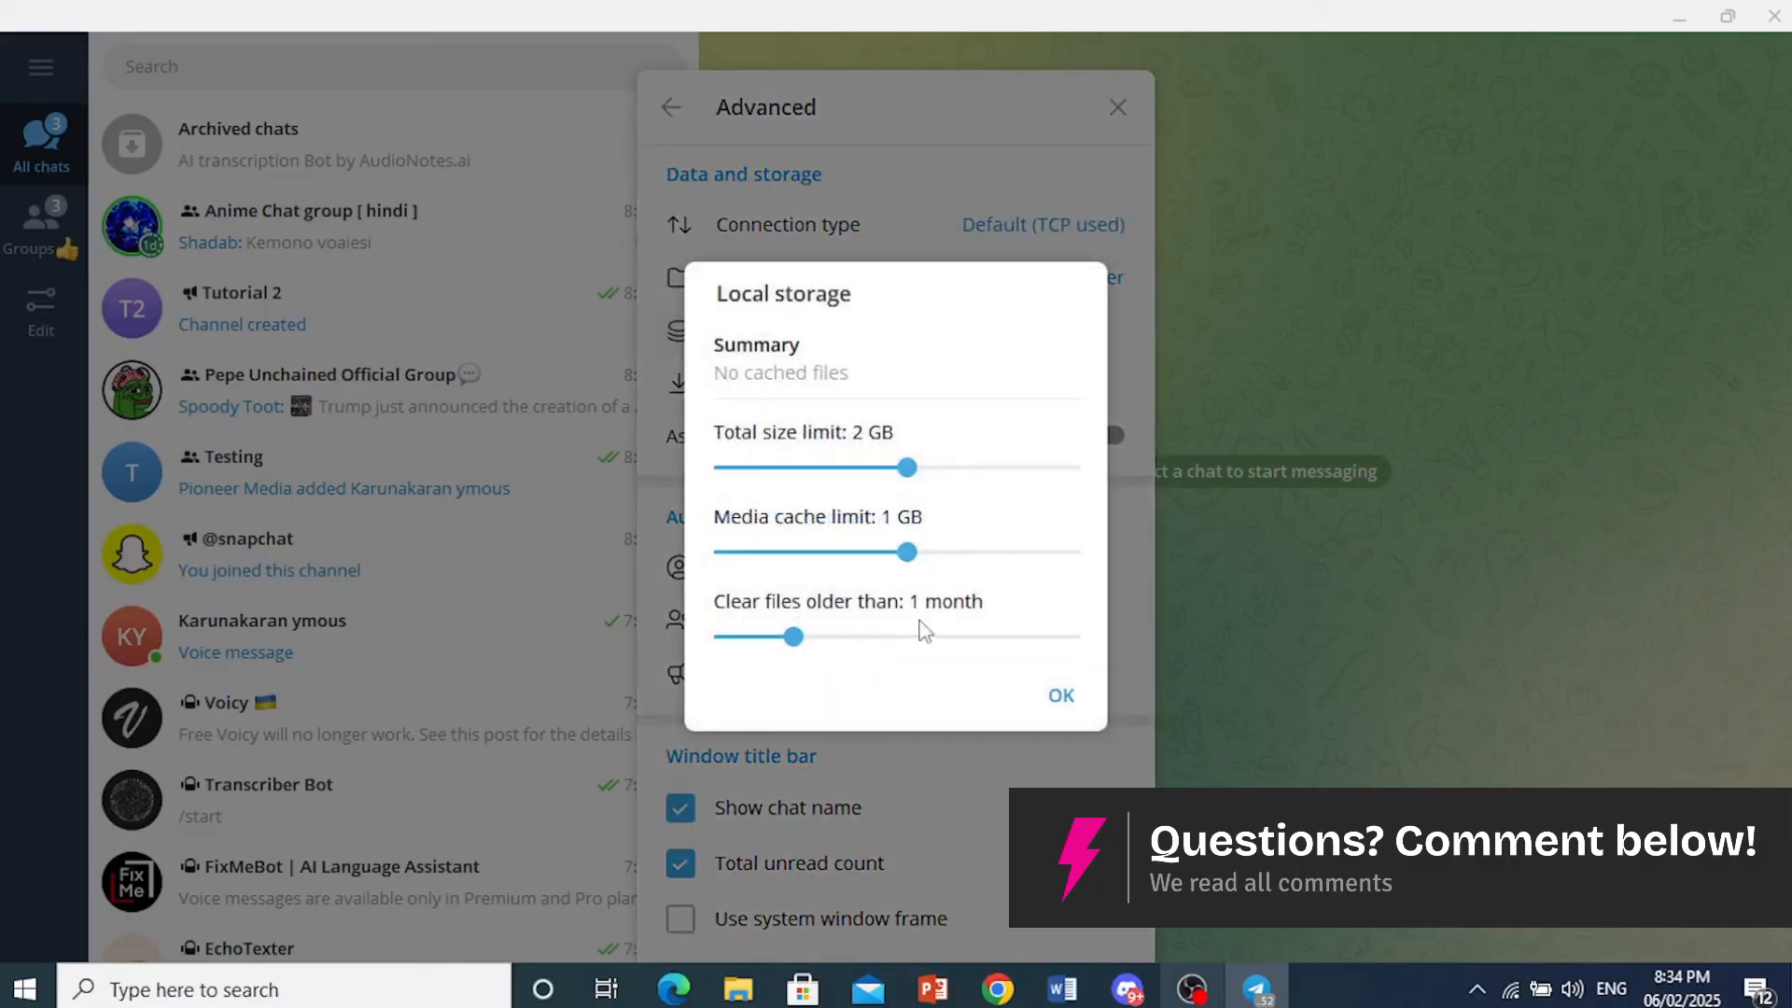
# - Reopen local storage to confirm no cached files remain, then dismiss it
pyautogui.click(1060, 694)
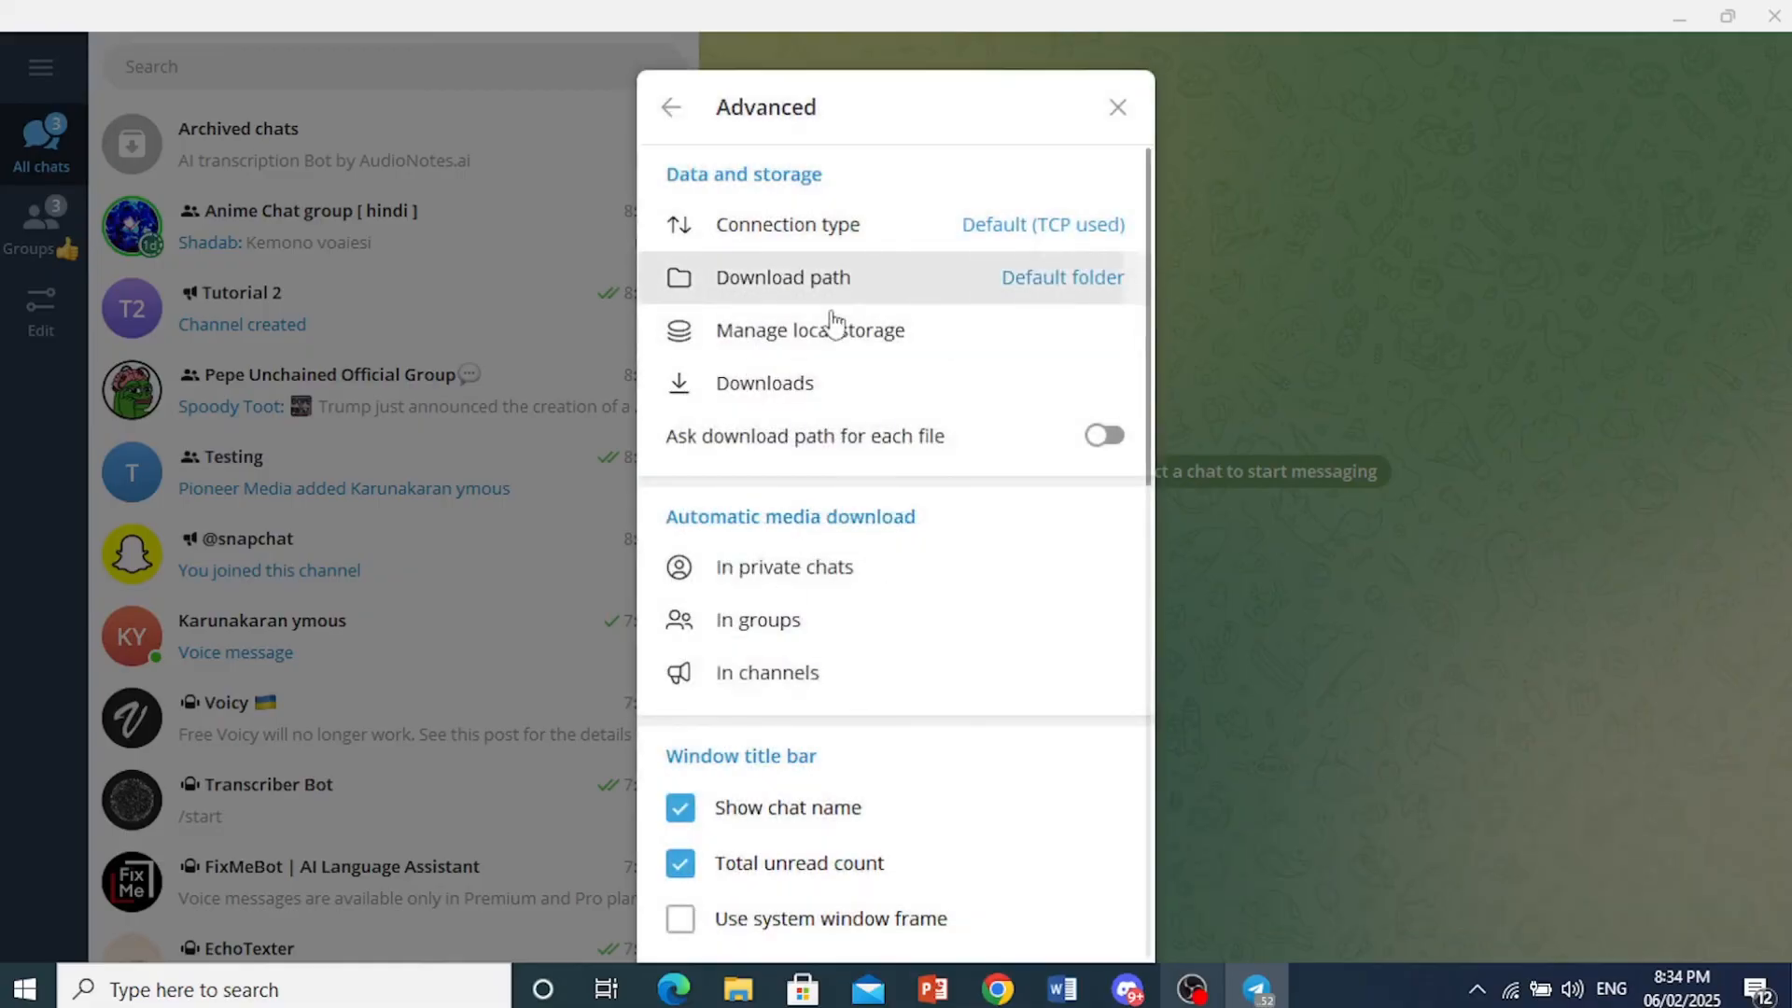
pyautogui.click(810, 329)
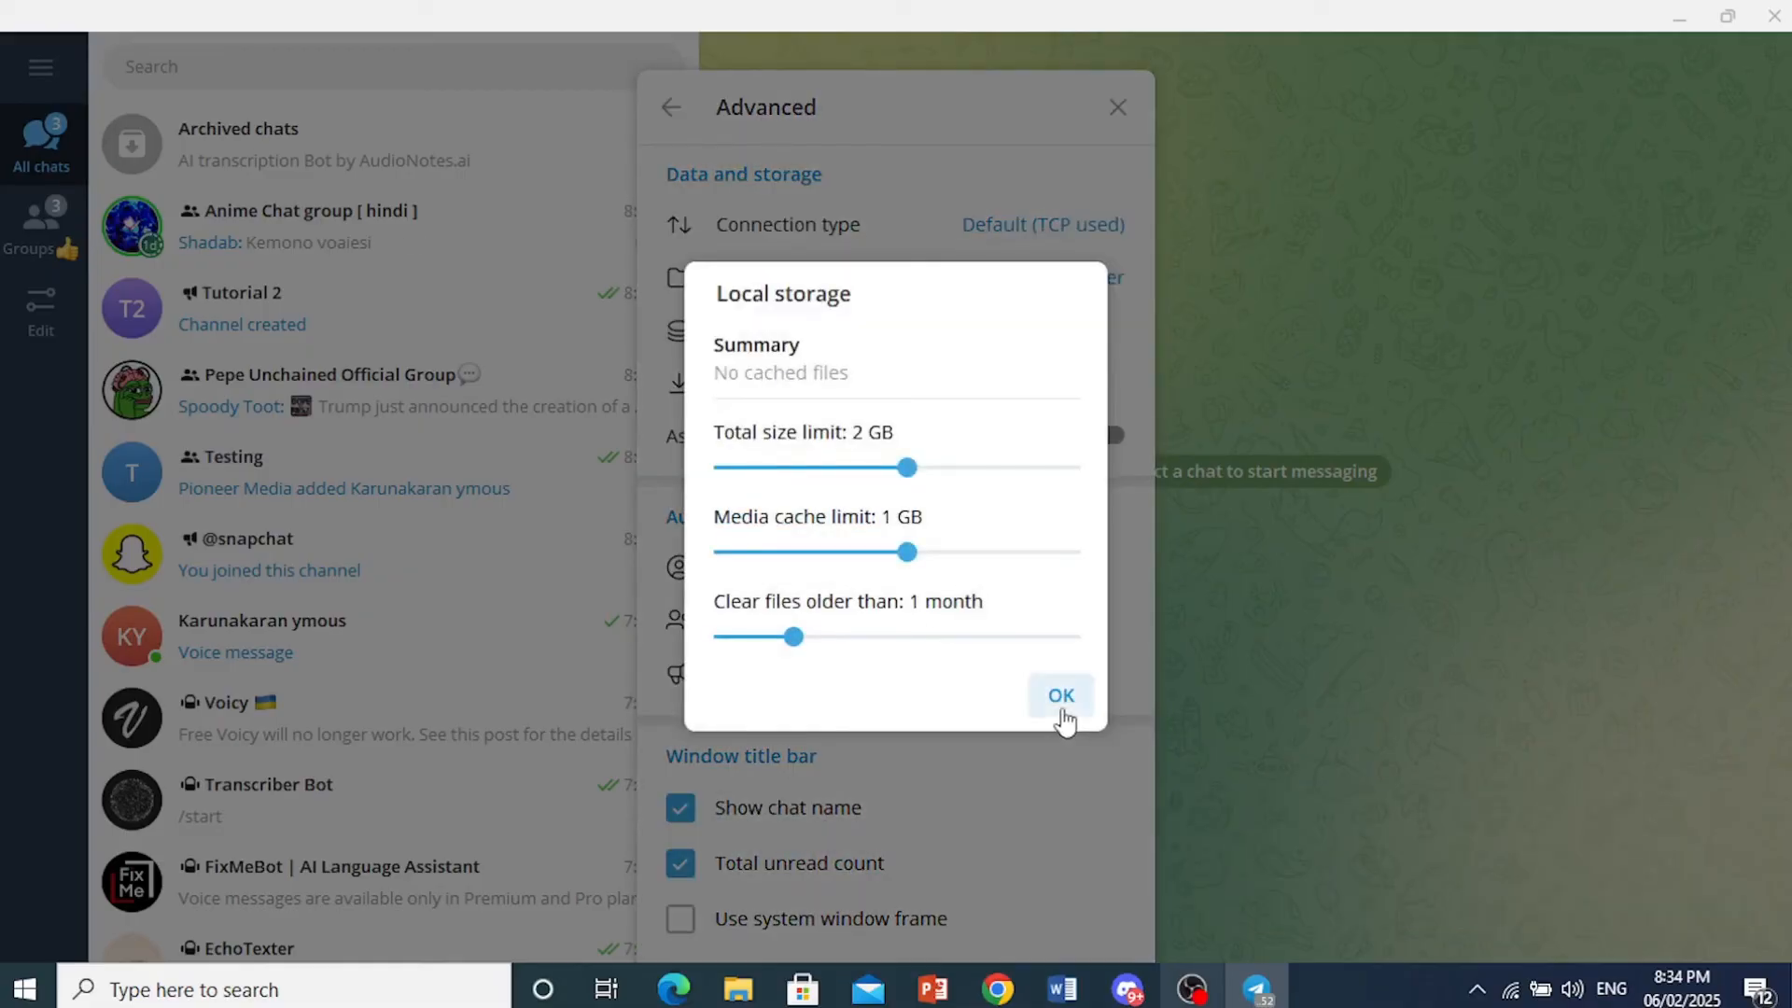
pyautogui.click(1059, 694)
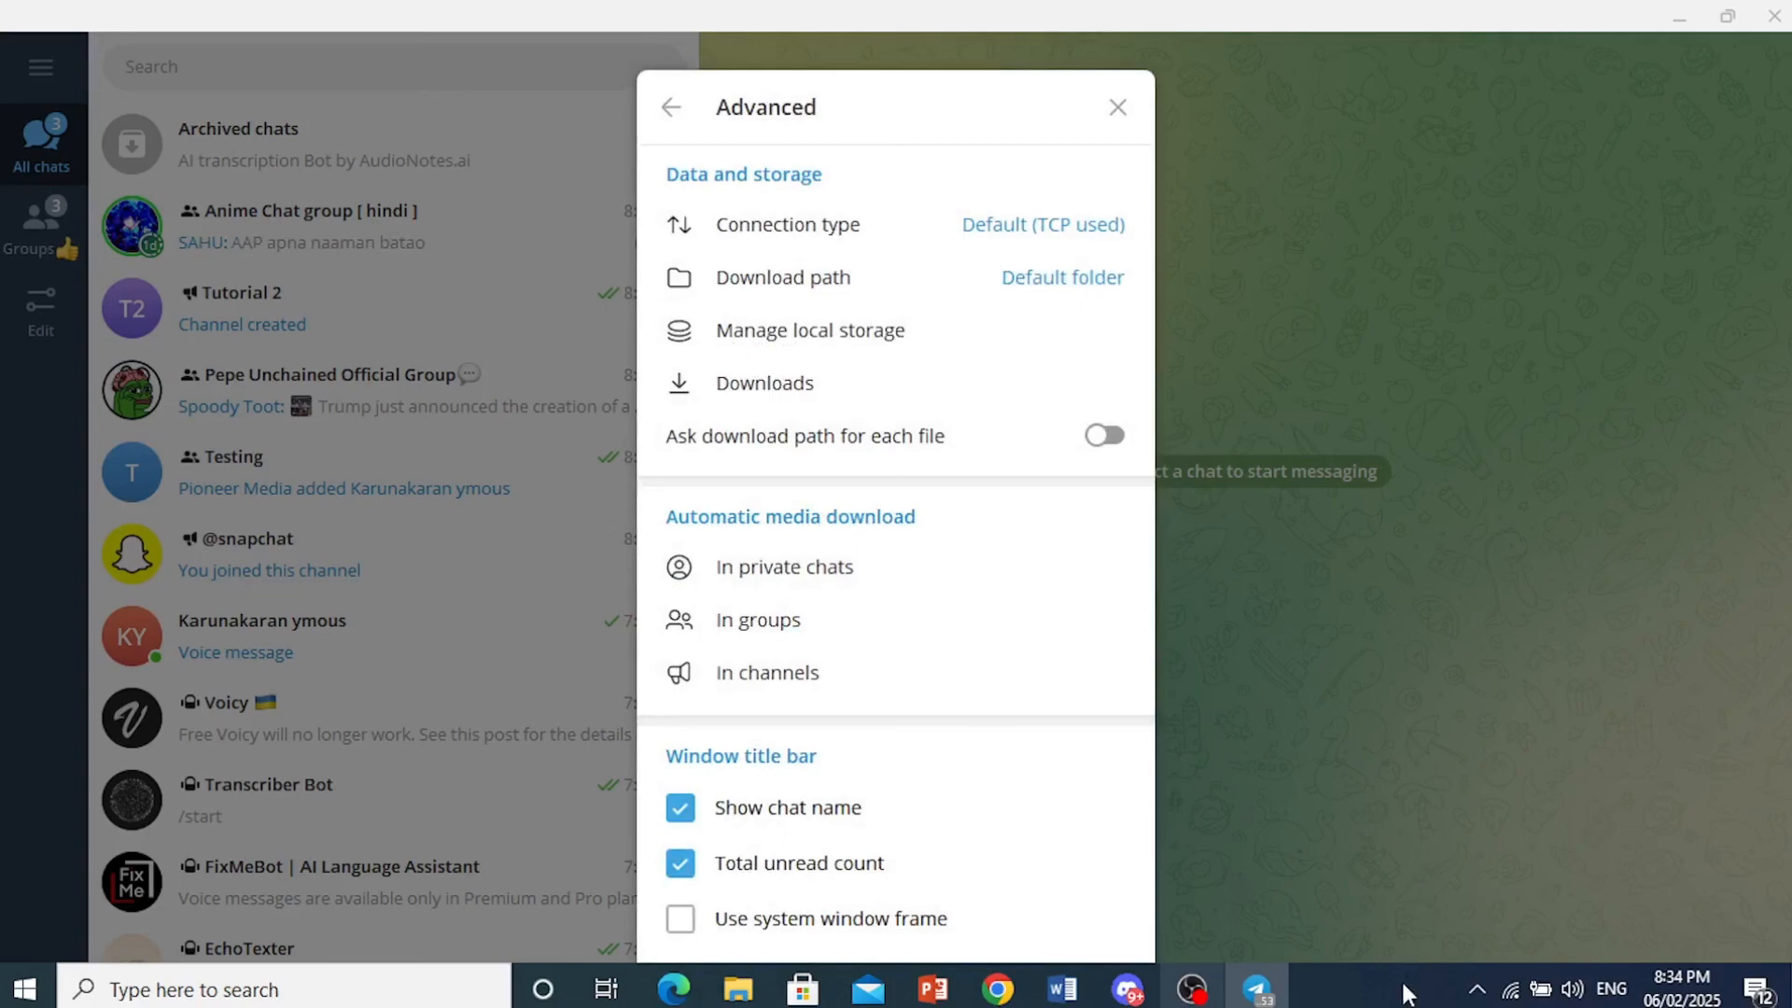